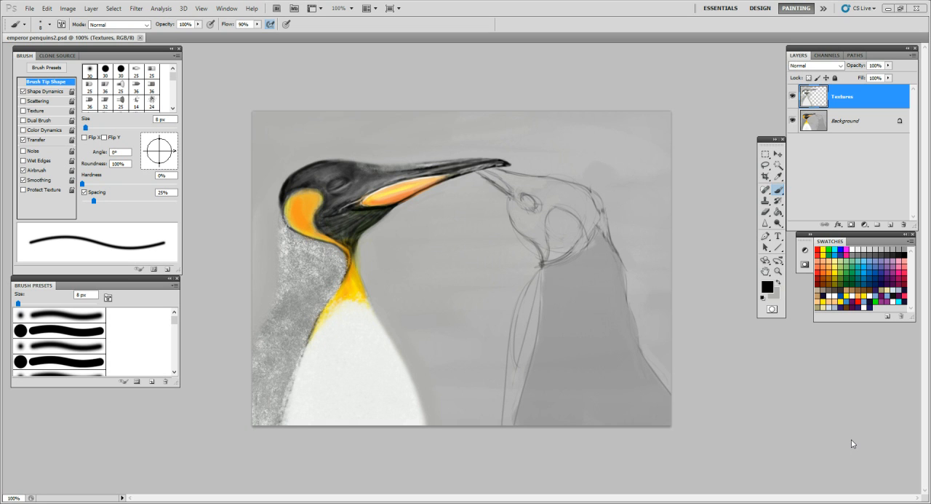
{"action": "mouse_move", "coordinate": [863, 231]}
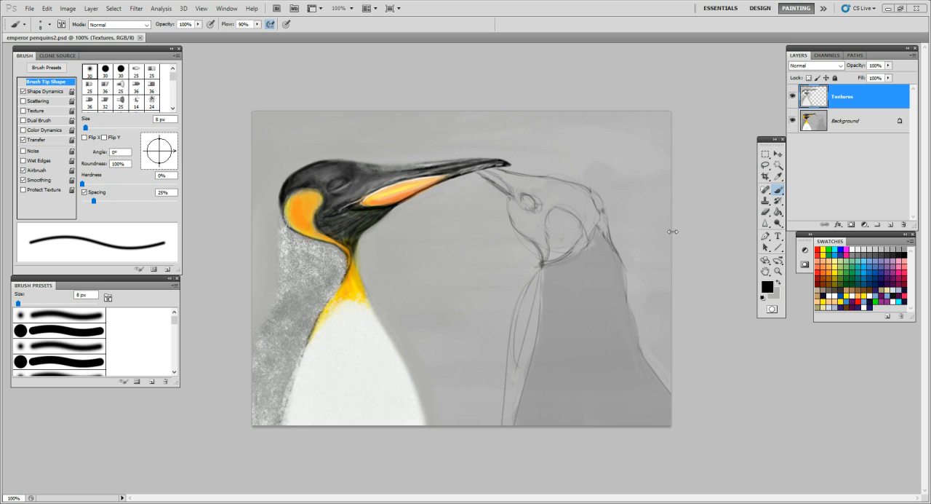
{"action": "mouse_move", "coordinate": [703, 236]}
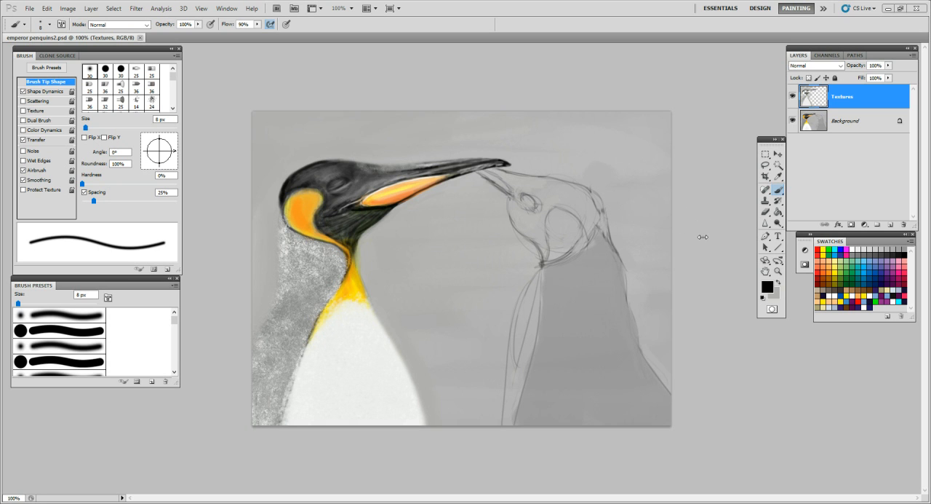
{"action": "mouse_move", "coordinate": [831, 194]}
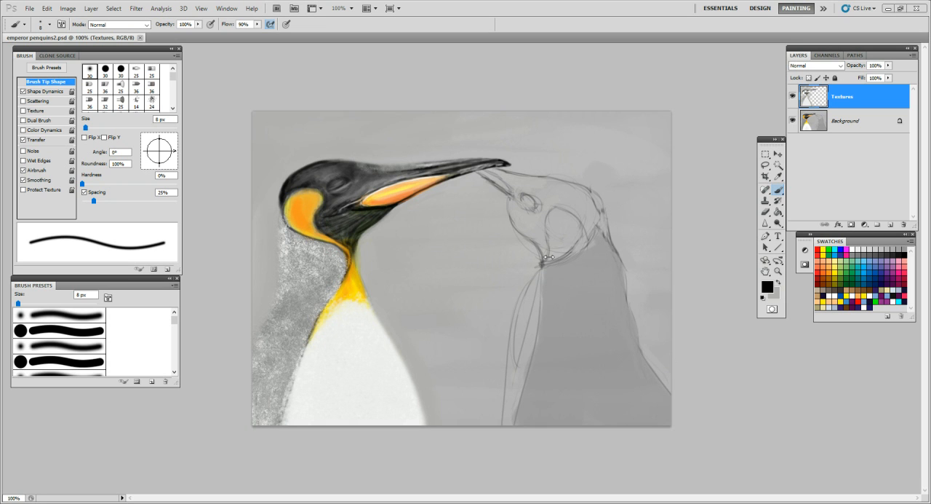
{"action": "mouse_move", "coordinate": [564, 209]}
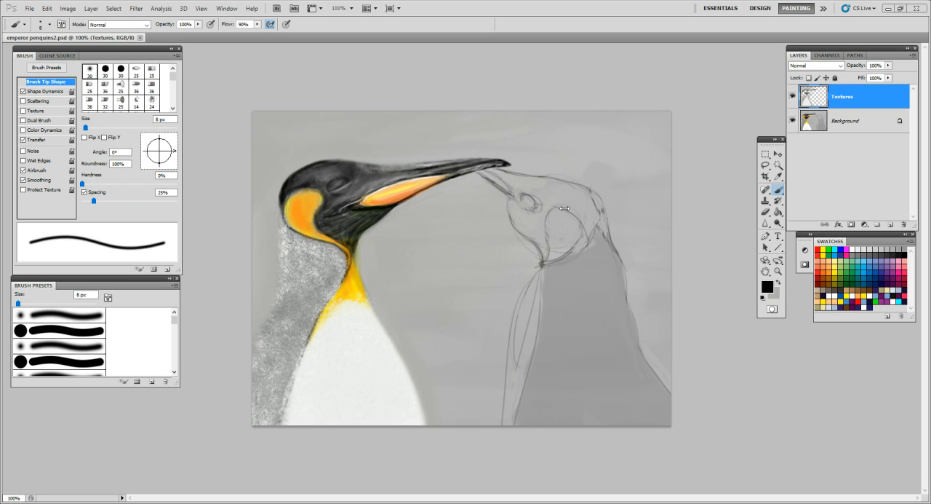
{"action": "mouse_move", "coordinate": [737, 221]}
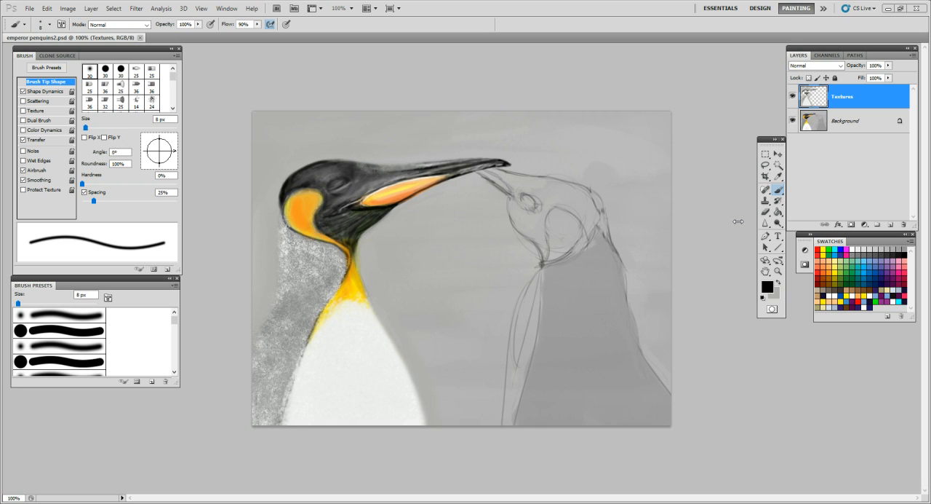
{"action": "mouse_move", "coordinate": [431, 71]}
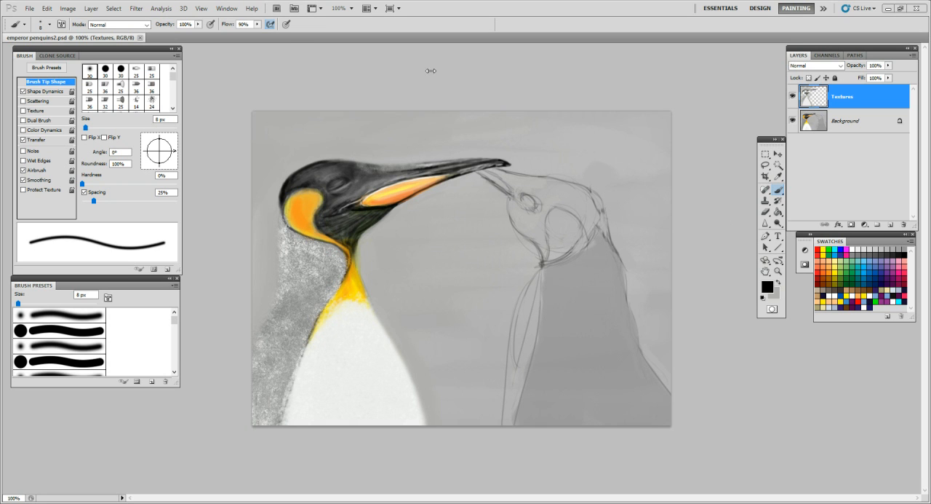
{"action": "mouse_move", "coordinate": [53, 24]}
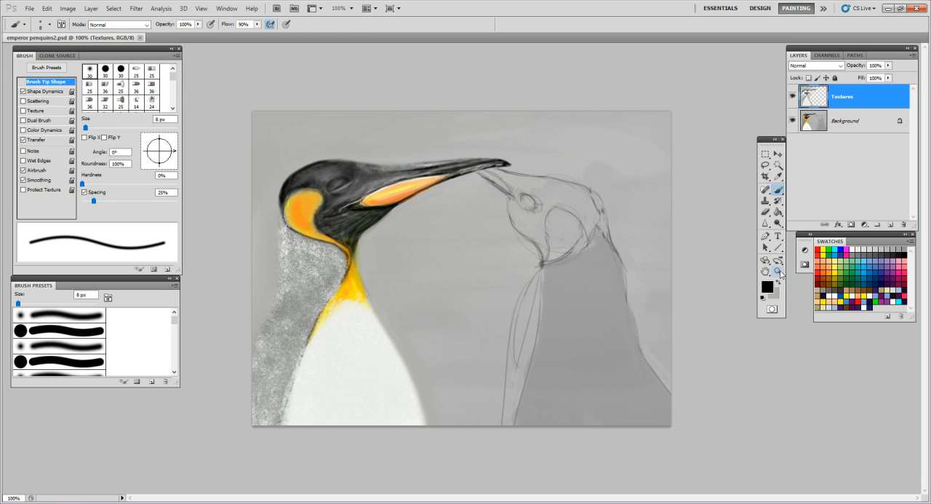
- Zoom into the canvas to about 139% so both penguin heads fill the window
{"action": "left_click", "coordinate": [778, 270]}
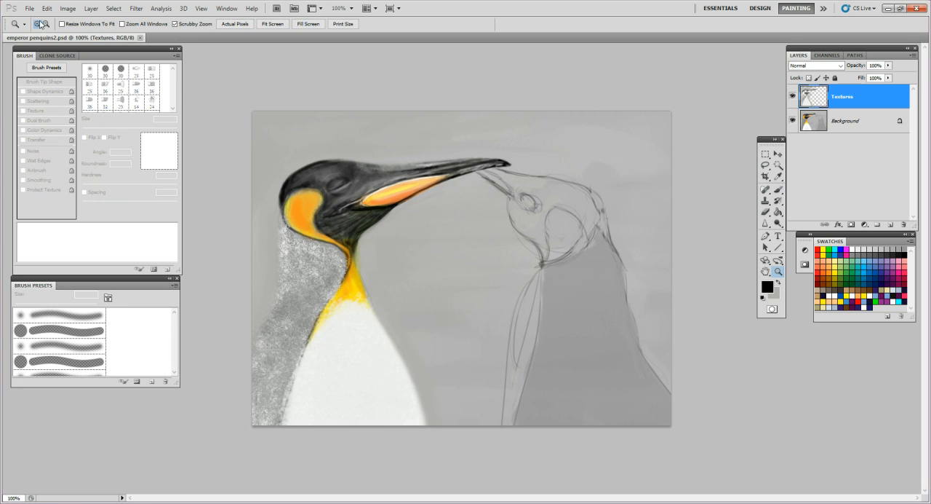
{"action": "mouse_move", "coordinate": [466, 261]}
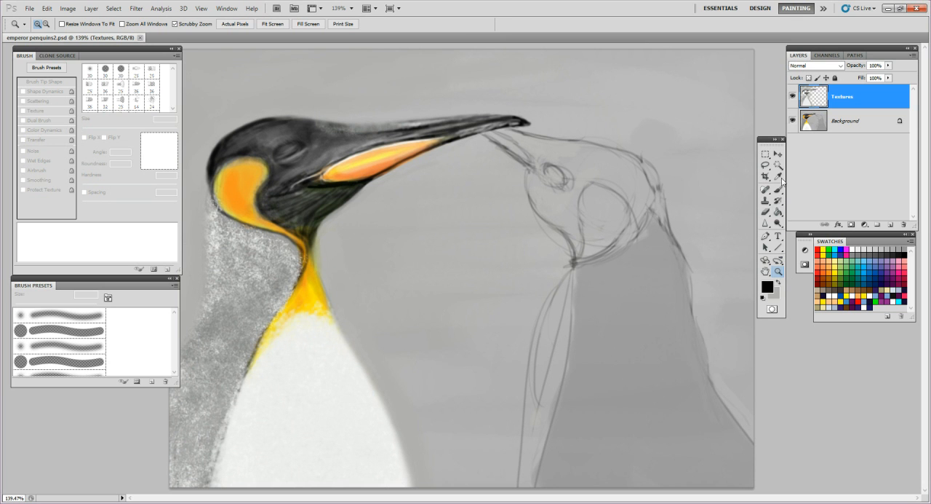
- Set the brush's Shape Dynamics size and Transfer flow to Pen Pressure
{"action": "left_click", "coordinate": [767, 189]}
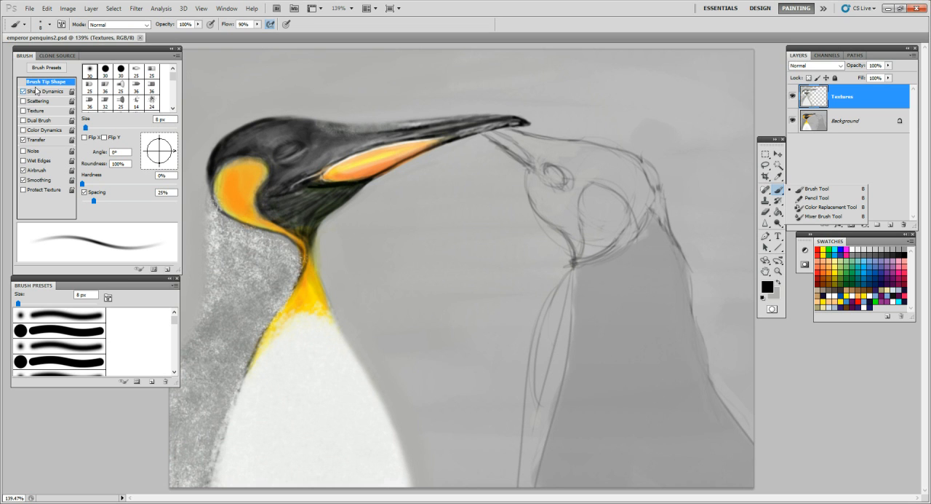
{"action": "left_click", "coordinate": [44, 91]}
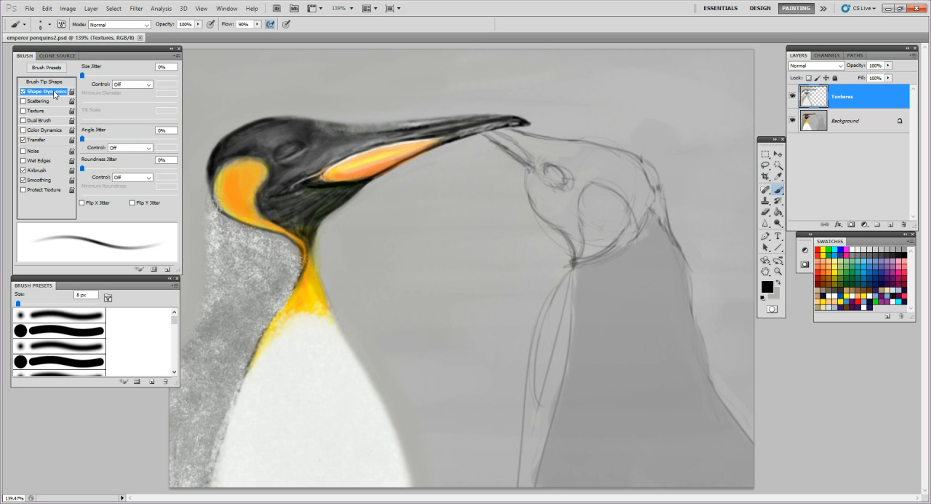
{"action": "left_click", "coordinate": [149, 86]}
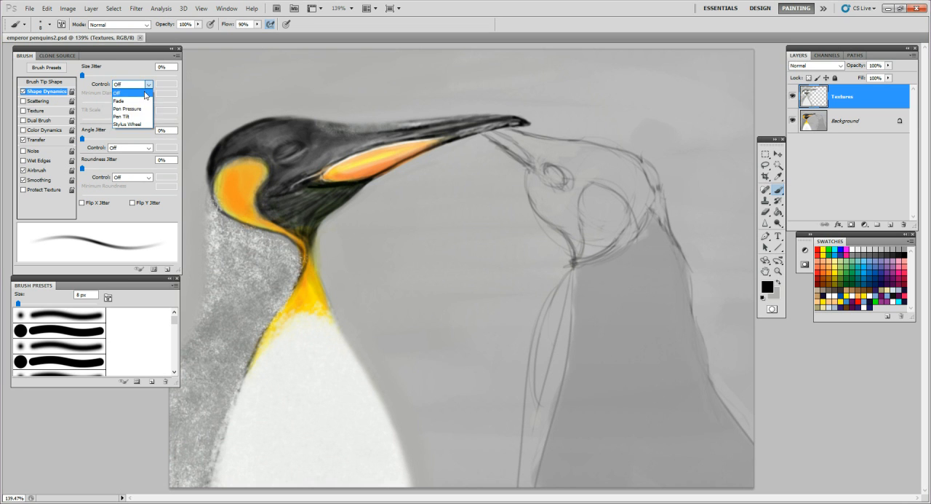
{"action": "left_click", "coordinate": [127, 108]}
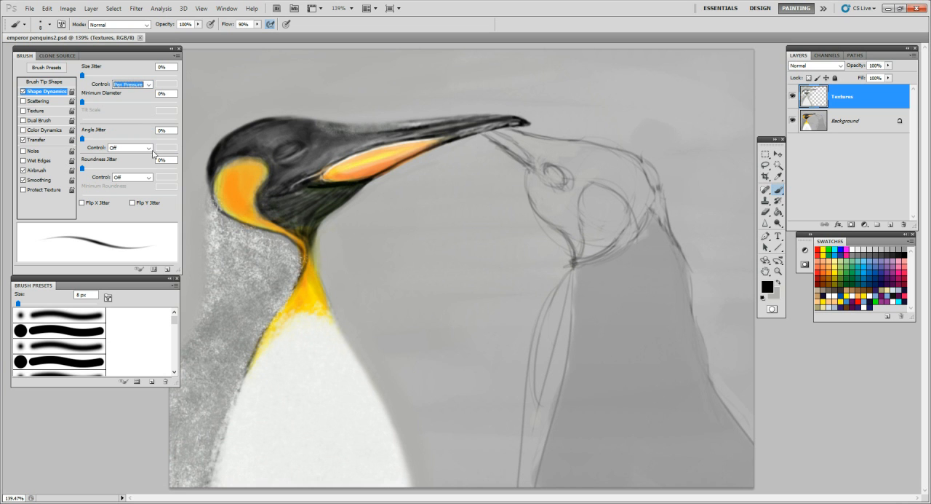
{"action": "left_click", "coordinate": [131, 148]}
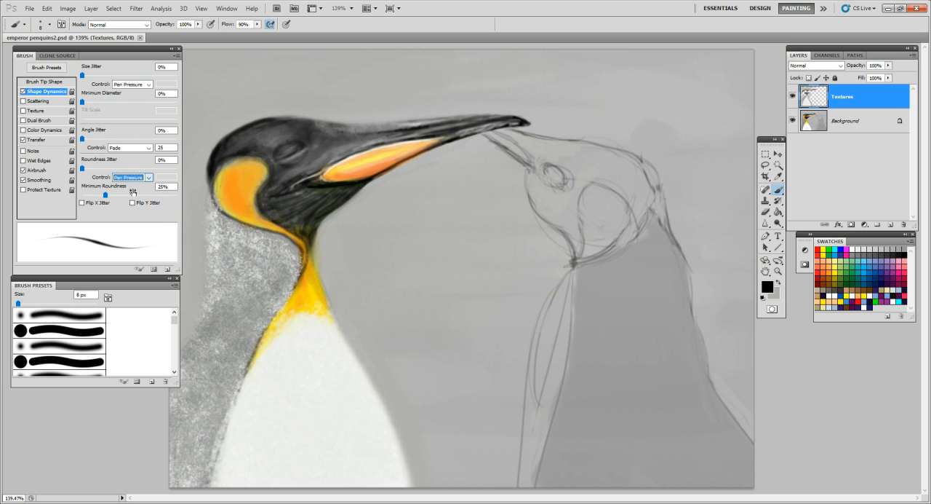
{"action": "left_click", "coordinate": [38, 139]}
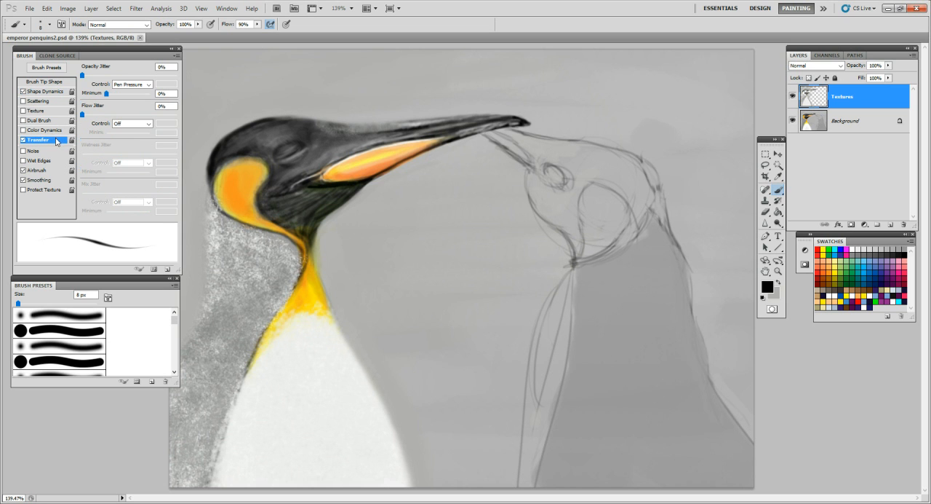
{"action": "left_click", "coordinate": [147, 123]}
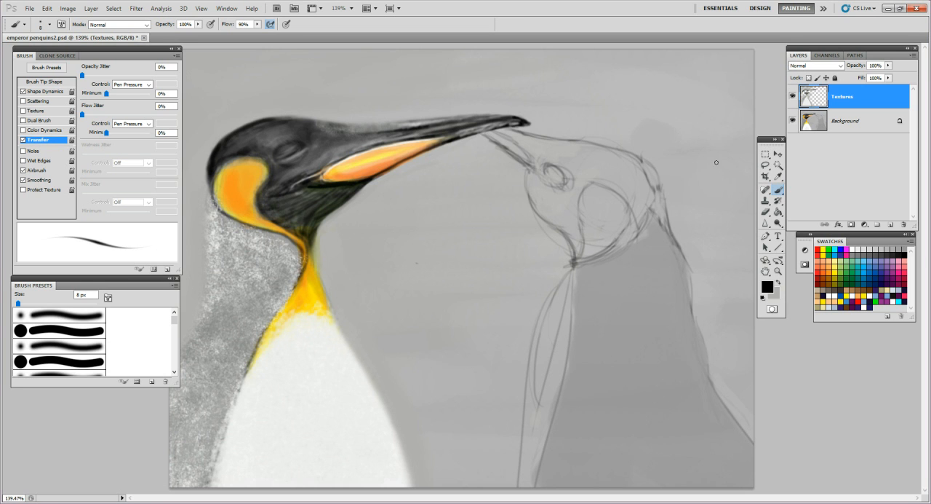
{"action": "mouse_move", "coordinate": [697, 239]}
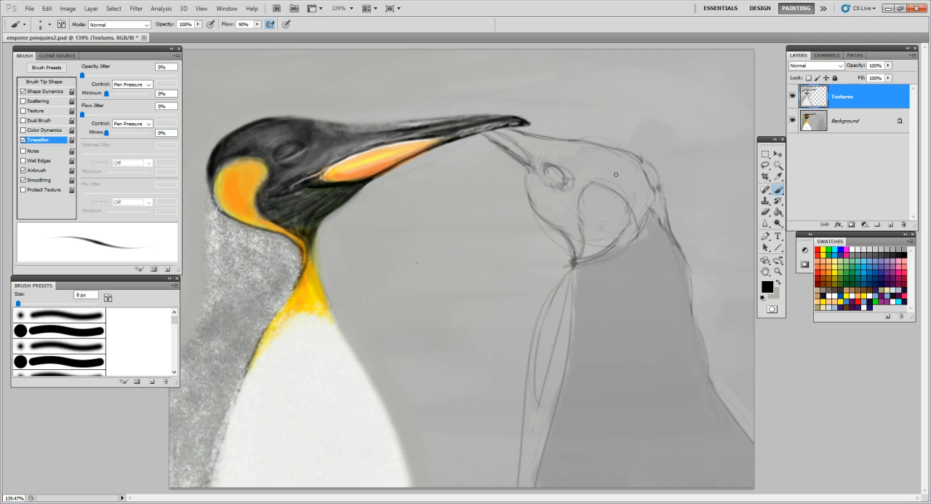
{"action": "mouse_move", "coordinate": [623, 182]}
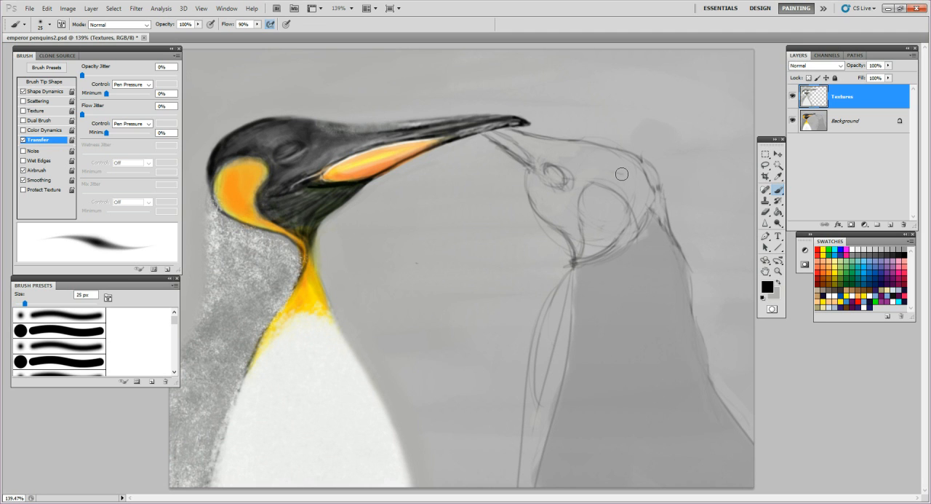
- Paint black strokes over the right penguin's crown, back of head and side of face
{"action": "left_click_drag", "start_coordinate": [608, 153], "coordinate": [633, 174]}
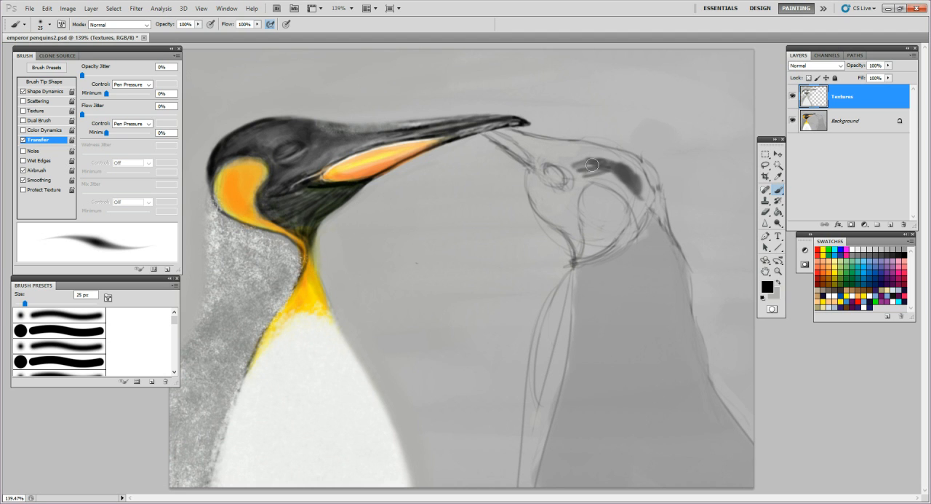
{"action": "left_click_drag", "start_coordinate": [592, 164], "coordinate": [629, 193]}
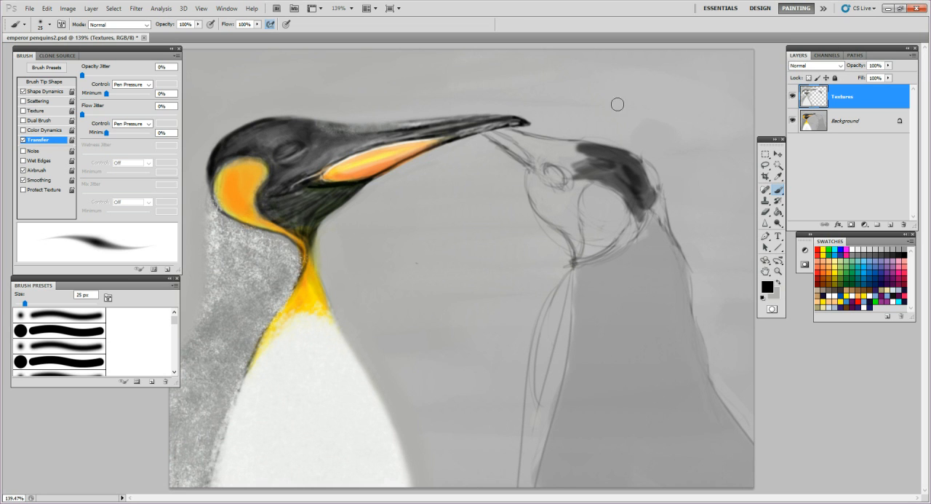
{"action": "mouse_move", "coordinate": [552, 150]}
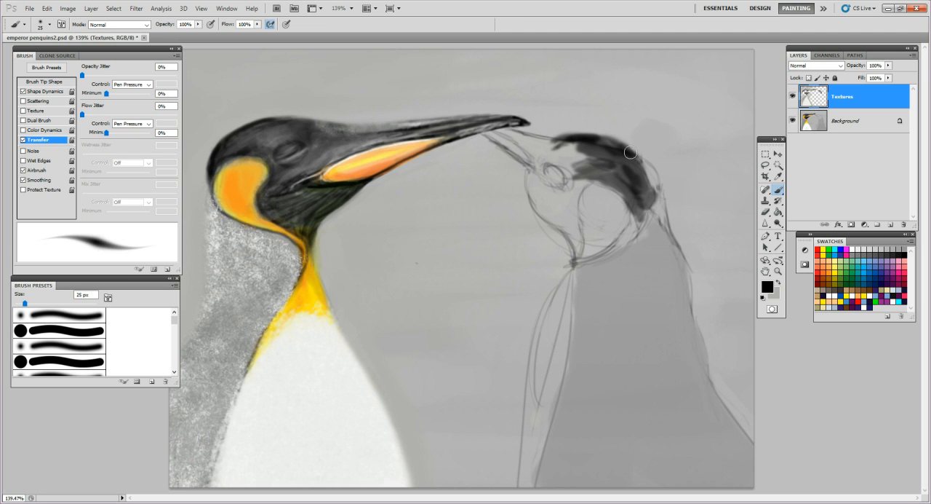
{"action": "mouse_move", "coordinate": [637, 160]}
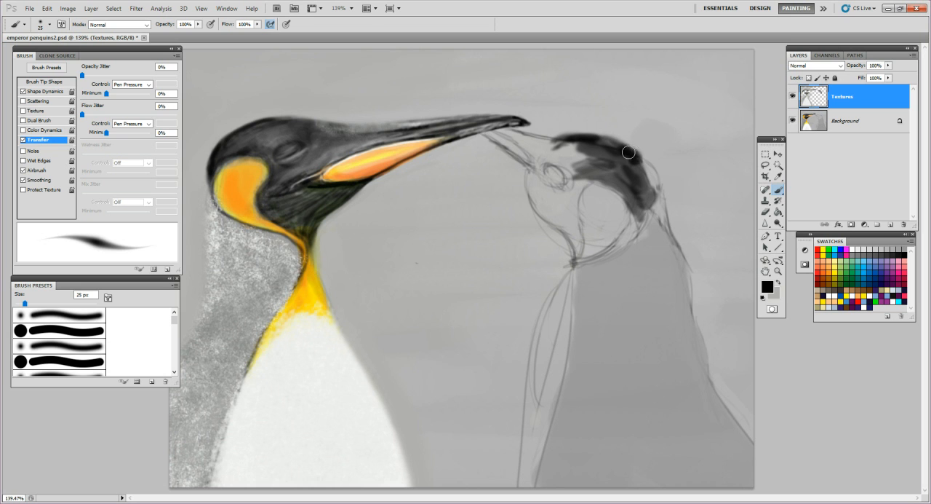
{"action": "left_click_drag", "start_coordinate": [628, 153], "coordinate": [597, 147]}
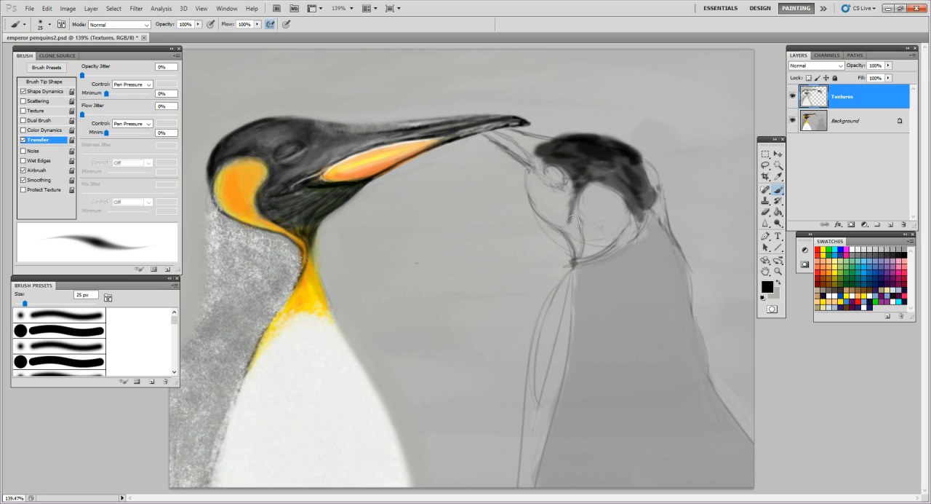
{"action": "mouse_move", "coordinate": [580, 242]}
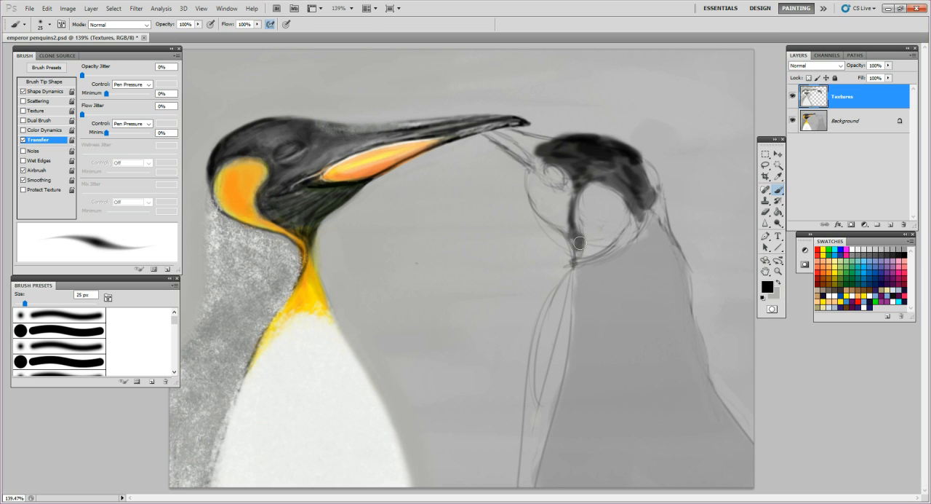
{"action": "left_click_drag", "start_coordinate": [580, 242], "coordinate": [563, 209]}
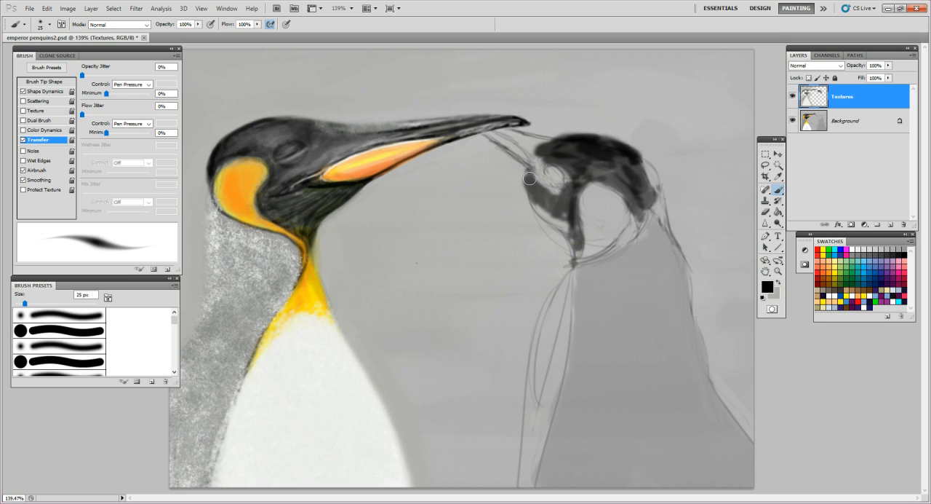
- Shade the right penguin's face near the eye and along the beak base
{"action": "left_click_drag", "start_coordinate": [530, 179], "coordinate": [567, 226]}
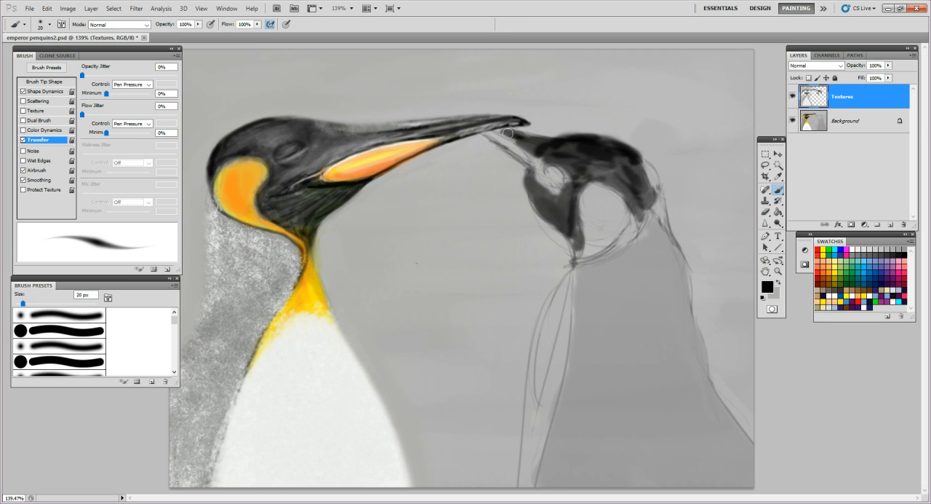
{"action": "mouse_move", "coordinate": [524, 136]}
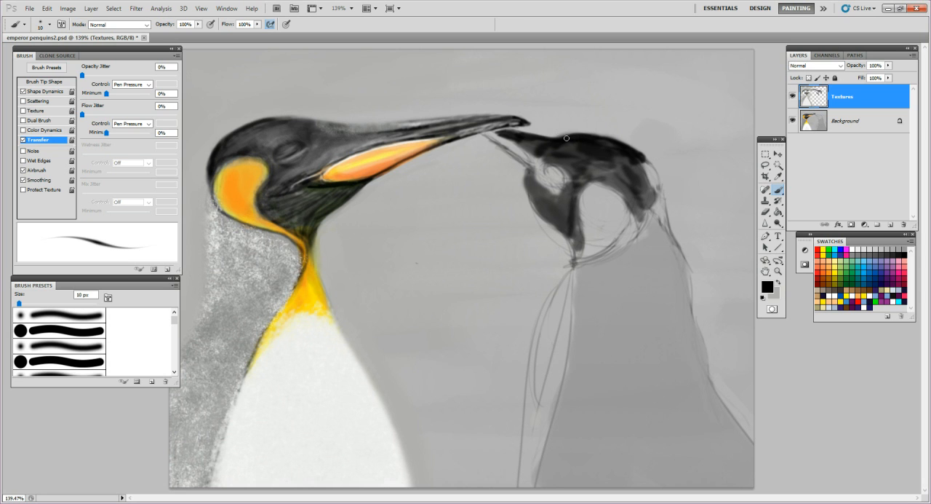
{"action": "mouse_move", "coordinate": [547, 155]}
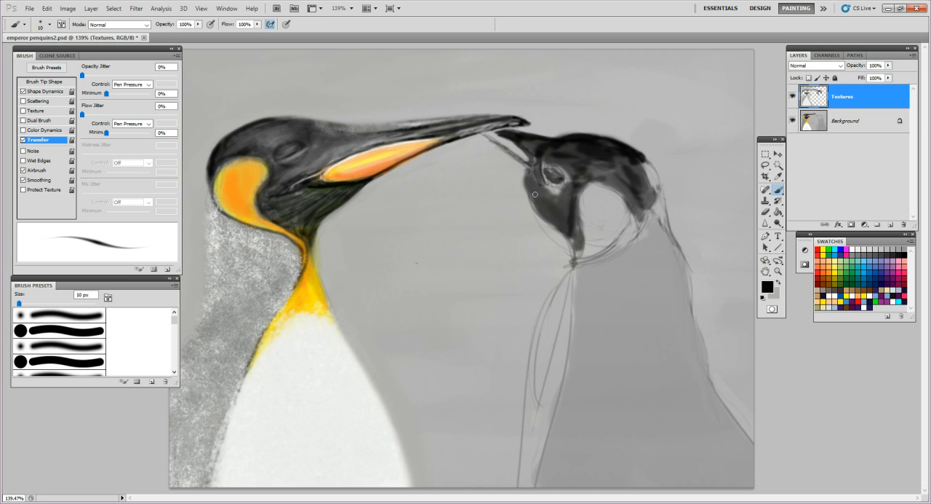
- Refine dark shading around the right penguin's eye and back of its head
{"action": "left_click_drag", "start_coordinate": [535, 193], "coordinate": [530, 186]}
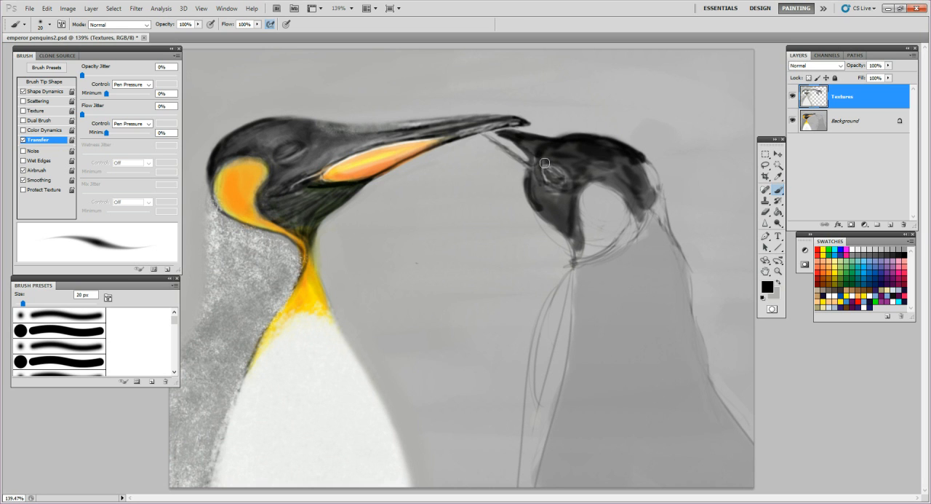
{"action": "left_click_drag", "start_coordinate": [545, 162], "coordinate": [579, 193]}
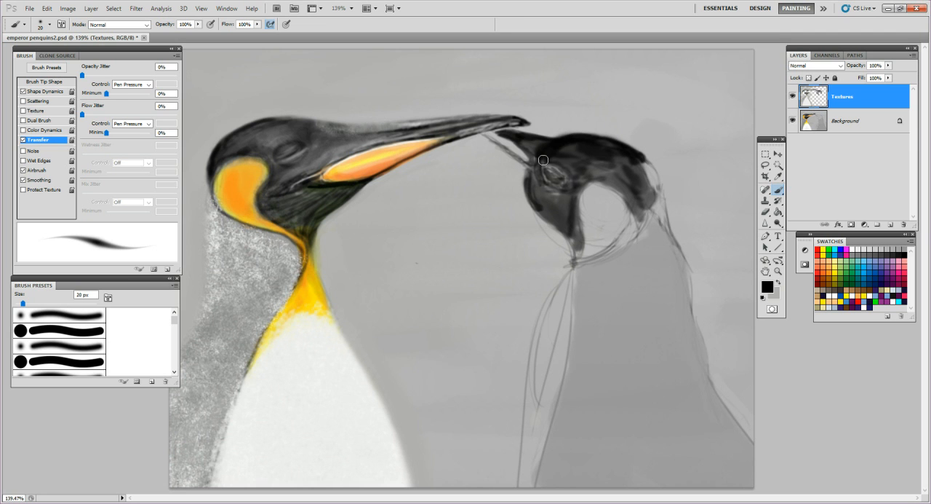
{"action": "left_click_drag", "start_coordinate": [544, 160], "coordinate": [564, 139]}
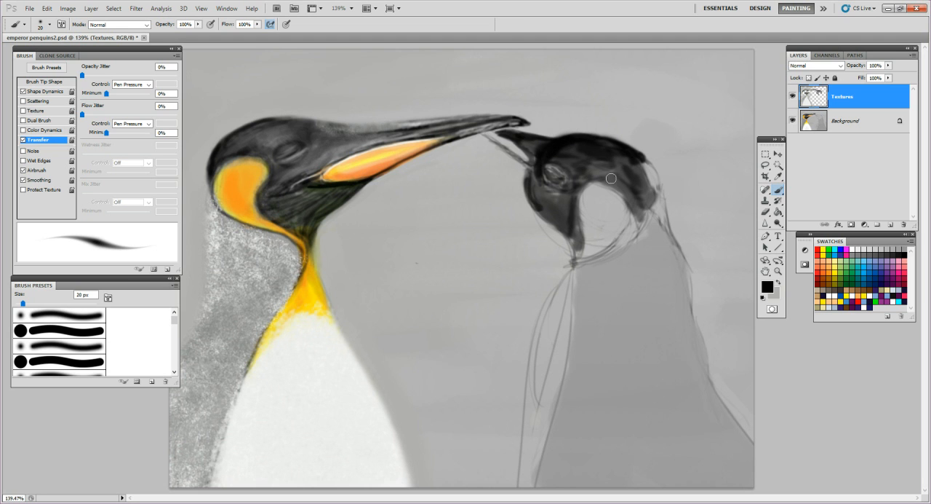
{"action": "left_click_drag", "start_coordinate": [612, 178], "coordinate": [576, 215]}
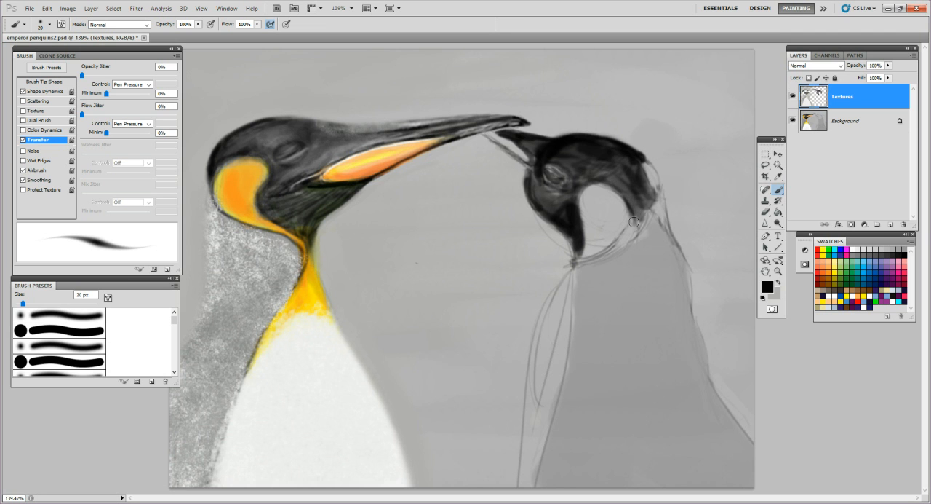
{"action": "mouse_move", "coordinate": [675, 201]}
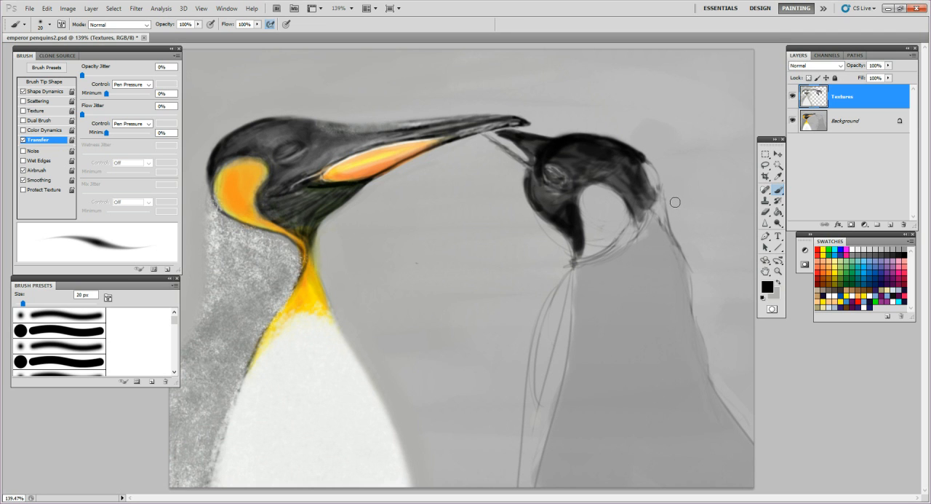
{"action": "mouse_move", "coordinate": [655, 200]}
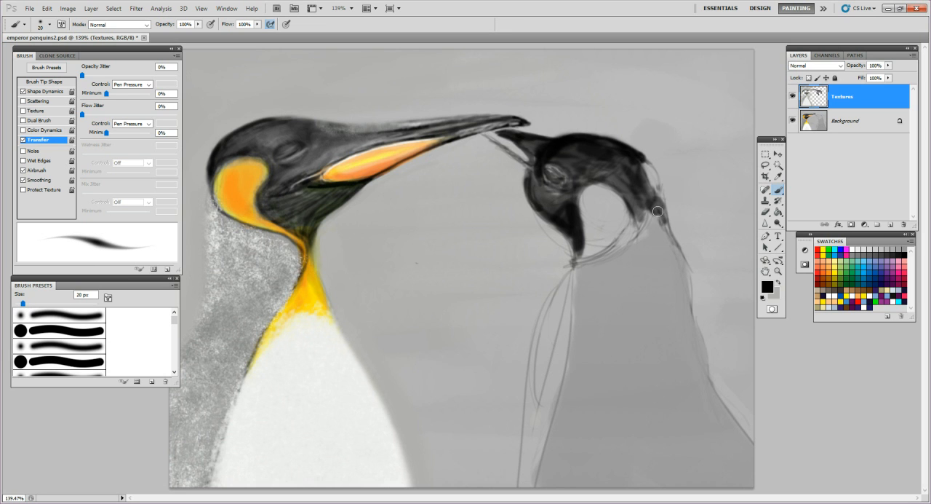
{"action": "mouse_move", "coordinate": [664, 215]}
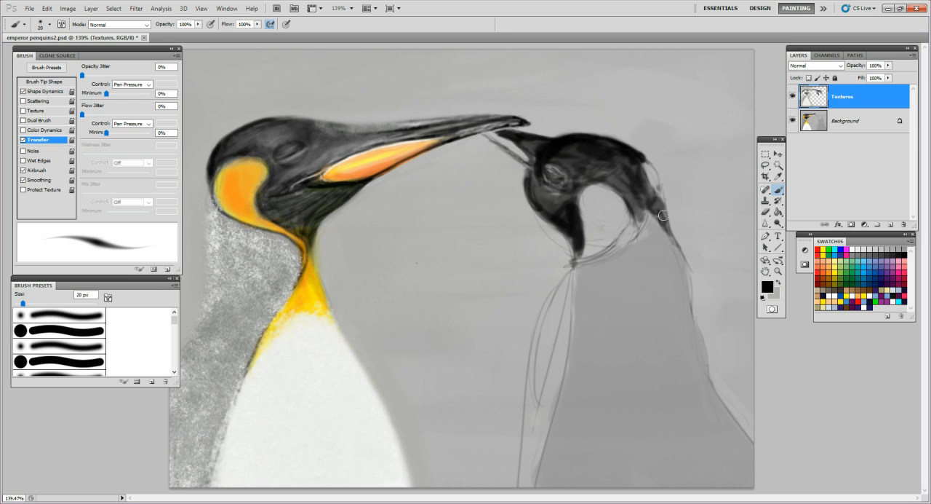
{"action": "mouse_move", "coordinate": [641, 213]}
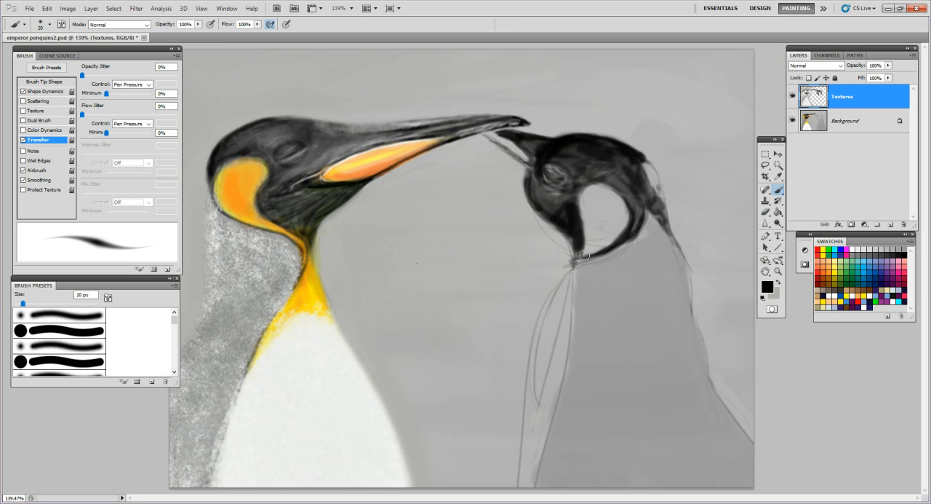
{"action": "mouse_move", "coordinate": [603, 255]}
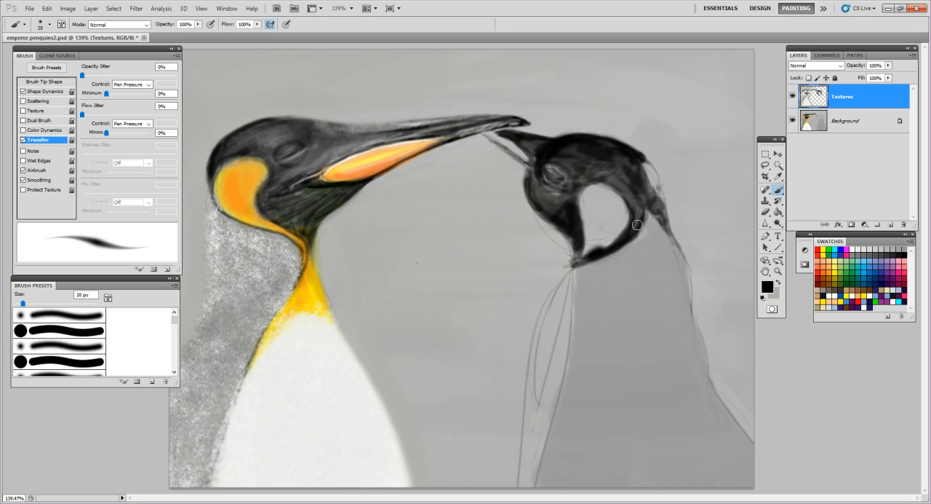
{"action": "mouse_move", "coordinate": [642, 206]}
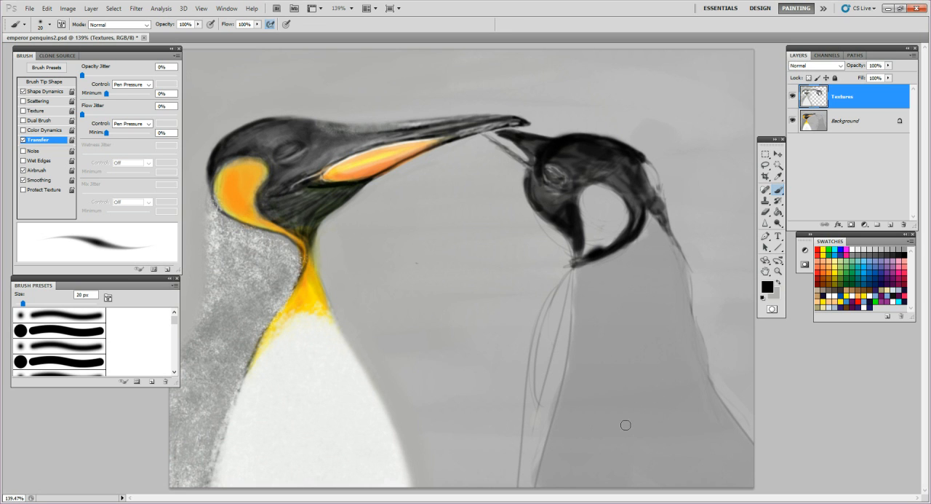
{"action": "mouse_move", "coordinate": [584, 315]}
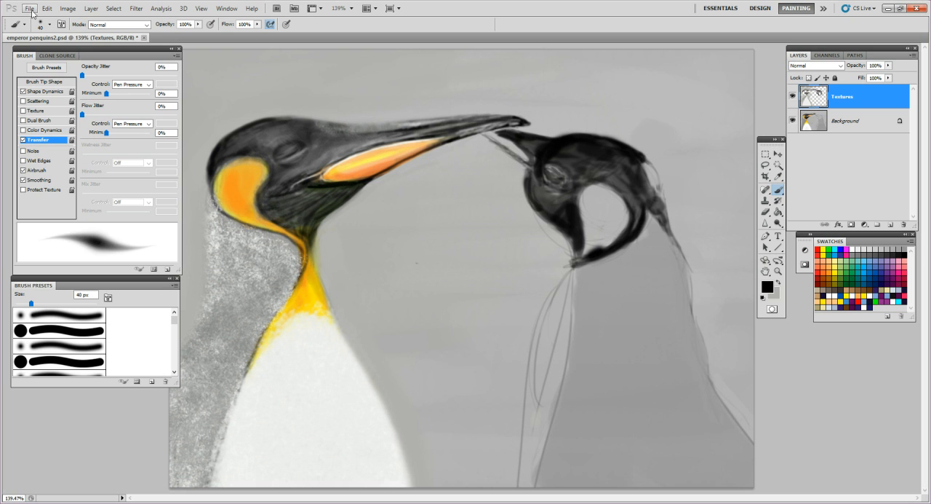
- Save the painting to the Desktop as 'emperor penguins3.psd'
{"action": "left_click", "coordinate": [30, 7]}
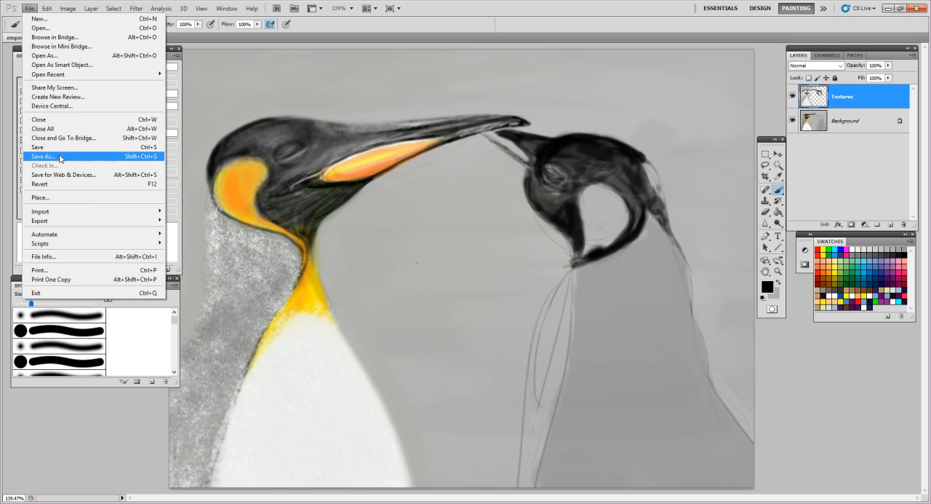
{"action": "left_click", "coordinate": [42, 157]}
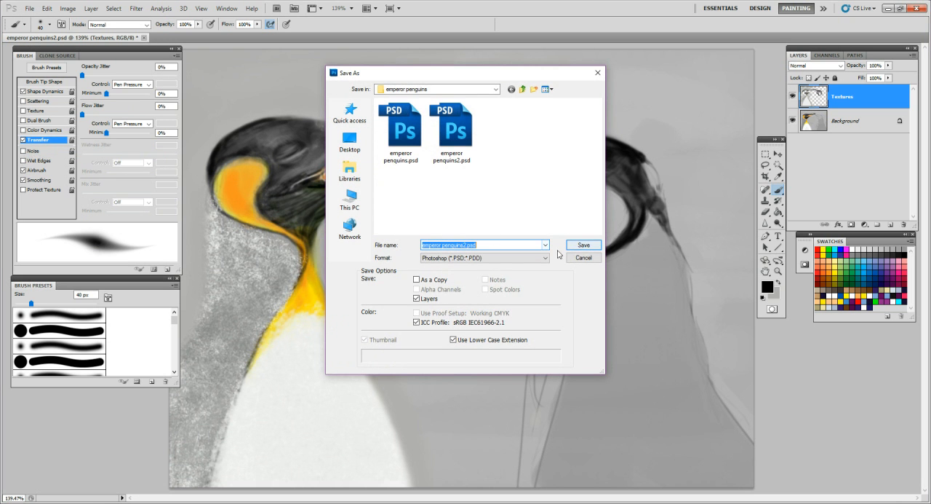
{"action": "left_click", "coordinate": [350, 141]}
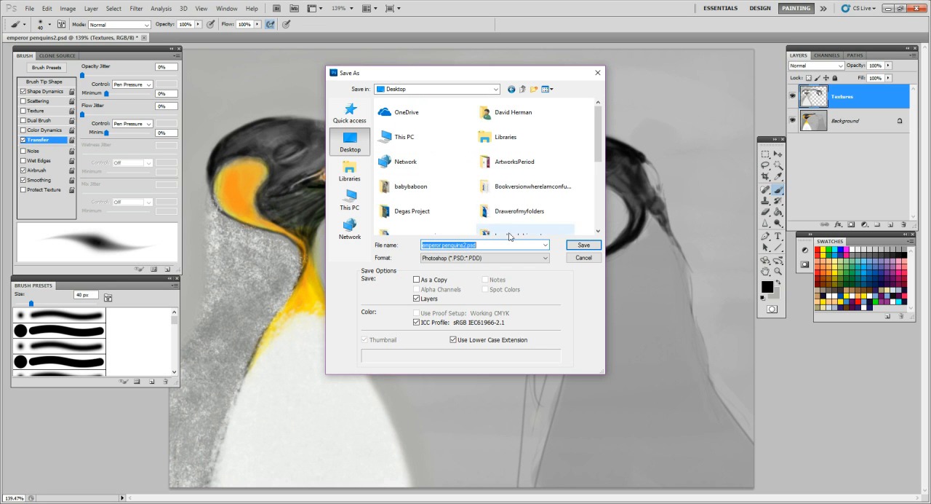
{"action": "left_click", "coordinate": [465, 244]}
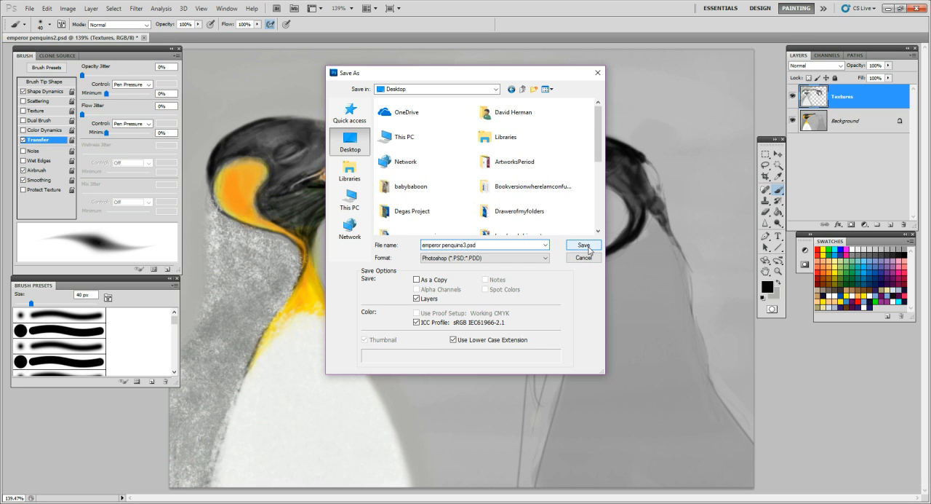
{"action": "left_click", "coordinate": [584, 244]}
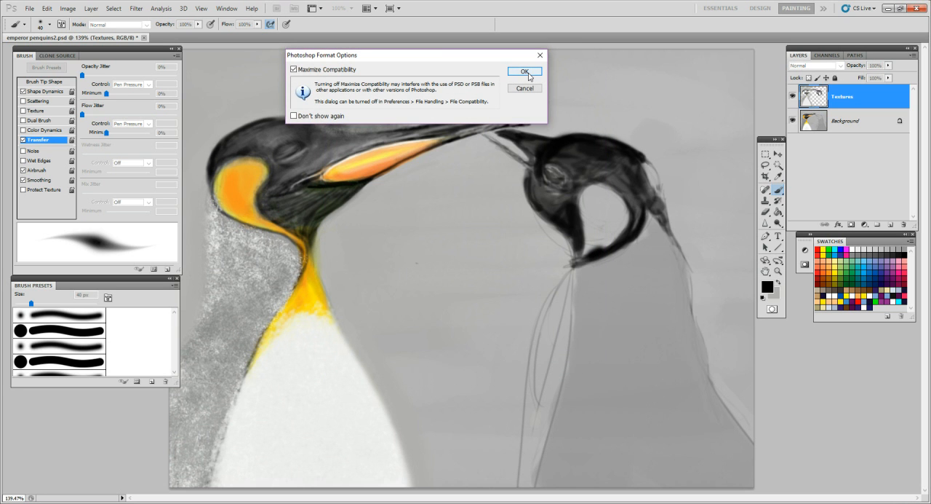
{"action": "left_click", "coordinate": [525, 71]}
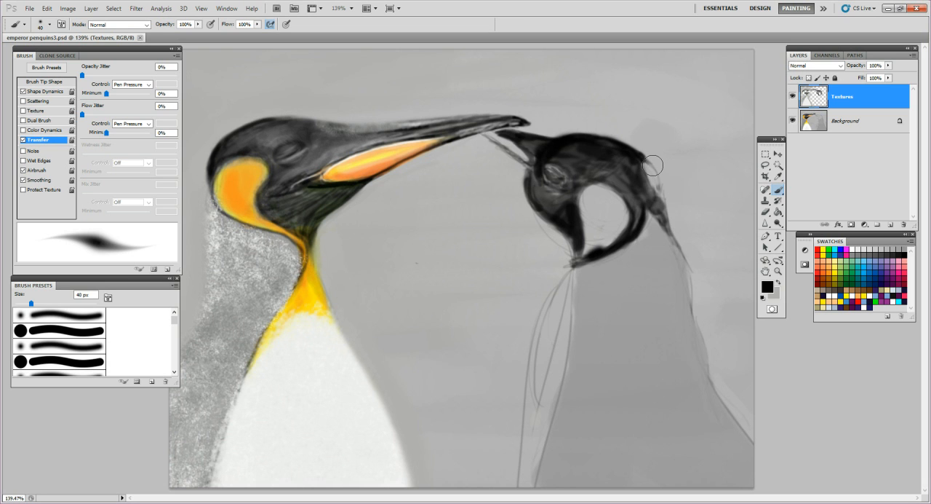
{"action": "mouse_move", "coordinate": [456, 288]}
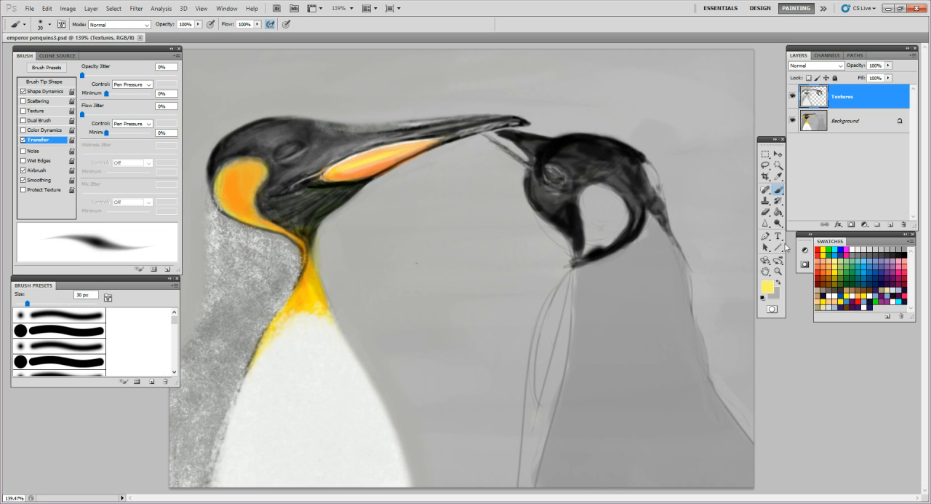
- Fill a pale yellow ear patch below the right penguin's eye with the 30 px brush
{"action": "left_click_drag", "start_coordinate": [608, 211], "coordinate": [597, 244]}
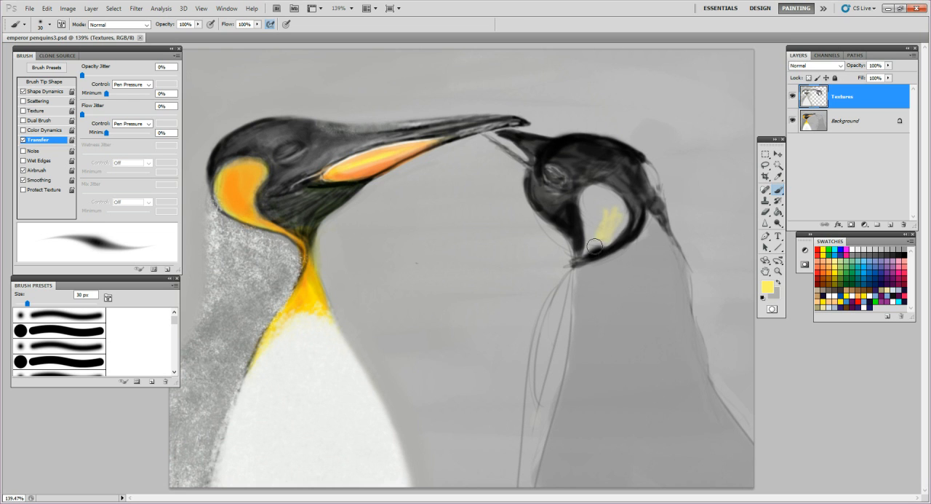
{"action": "left_click_drag", "start_coordinate": [596, 247], "coordinate": [614, 237]}
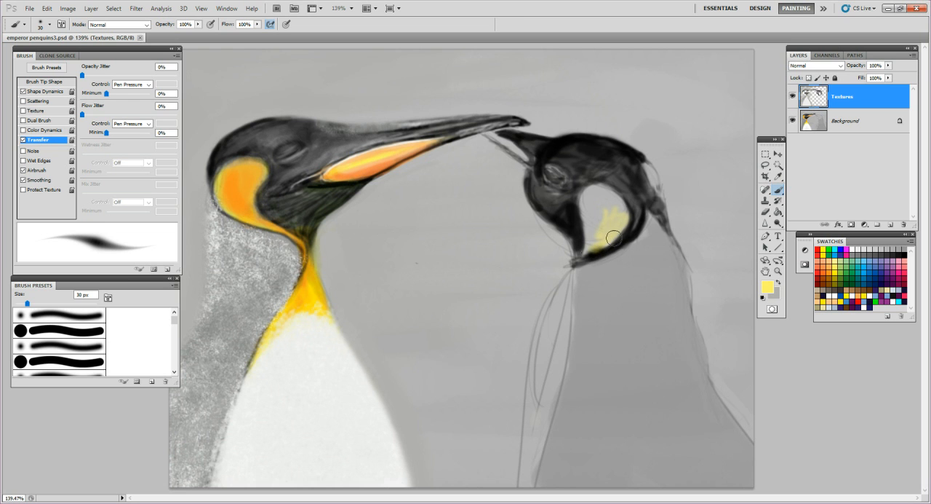
{"action": "left_click_drag", "start_coordinate": [614, 238], "coordinate": [595, 250]}
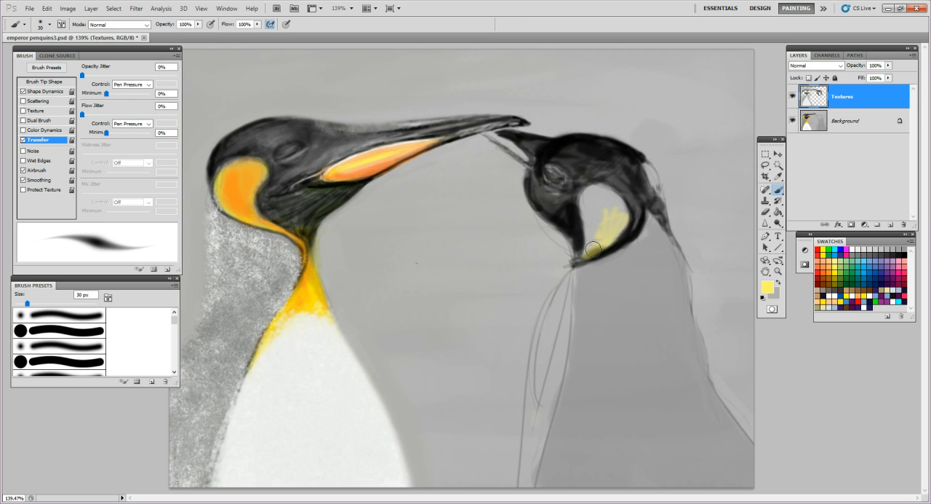
{"action": "left_click_drag", "start_coordinate": [593, 249], "coordinate": [603, 241]}
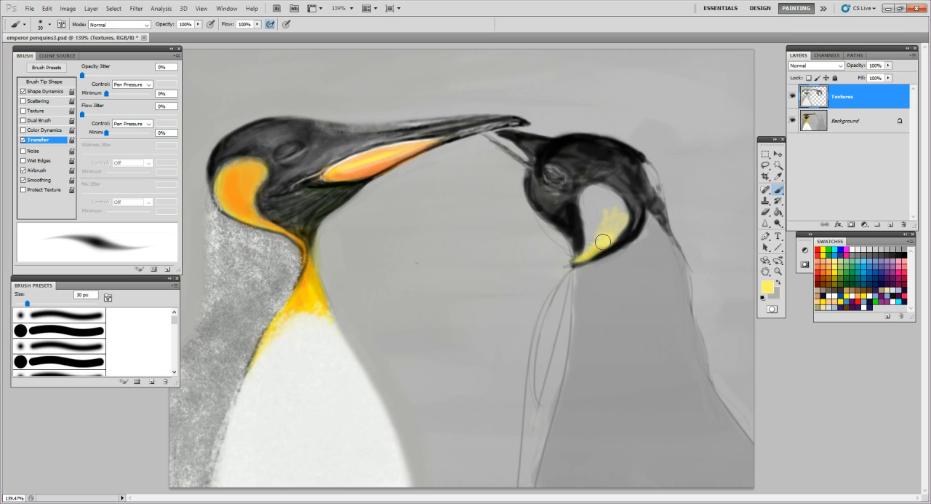
{"action": "left_click_drag", "start_coordinate": [604, 241], "coordinate": [613, 222]}
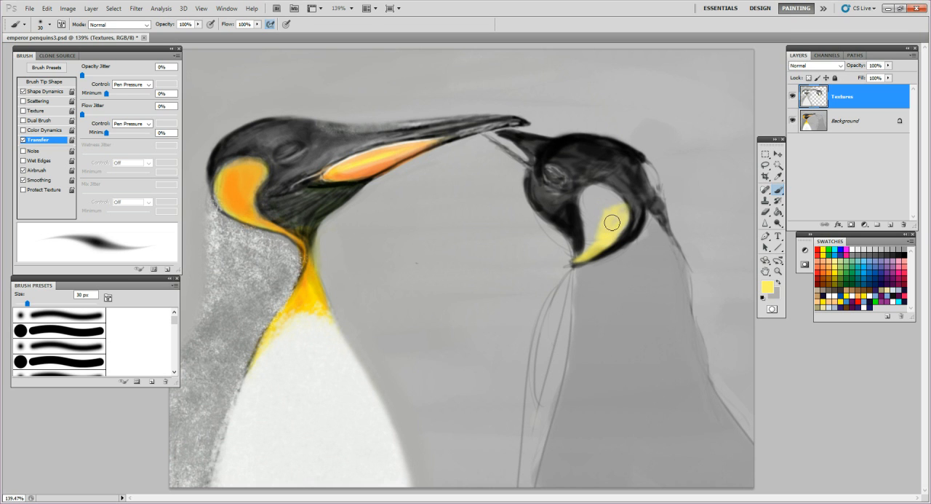
{"action": "left_click_drag", "start_coordinate": [613, 222], "coordinate": [623, 219]}
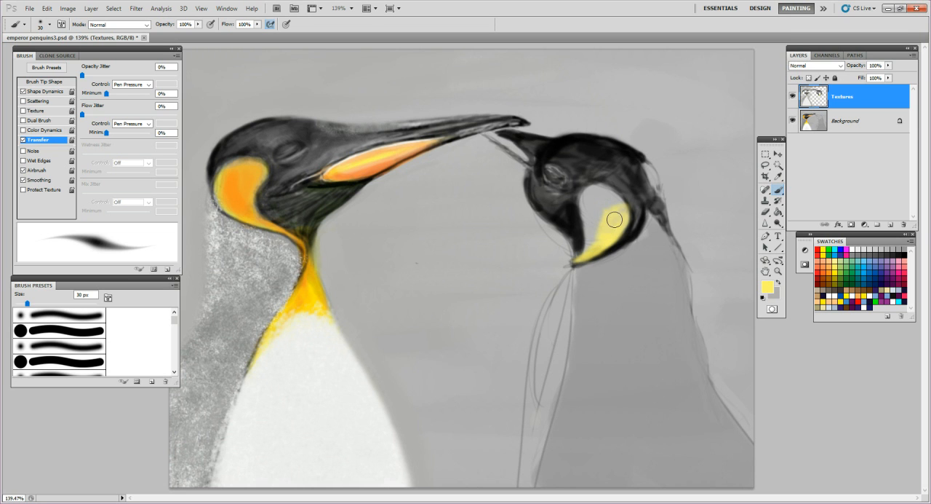
{"action": "left_click_drag", "start_coordinate": [615, 219], "coordinate": [596, 238]}
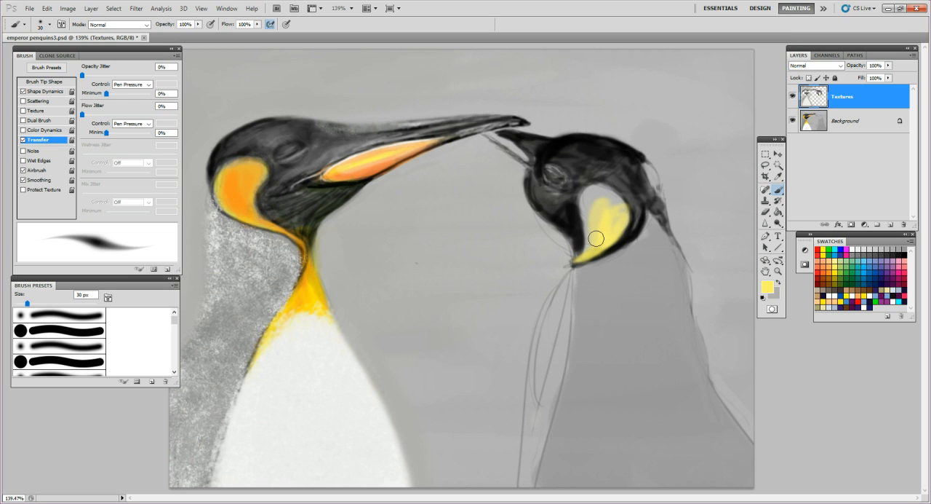
{"action": "left_click_drag", "start_coordinate": [597, 239], "coordinate": [594, 206]}
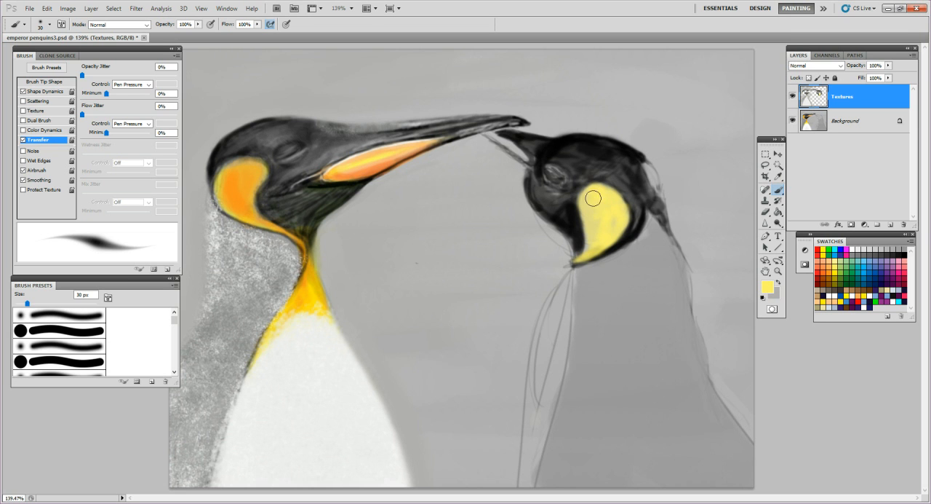
{"action": "left_click_drag", "start_coordinate": [593, 198], "coordinate": [605, 238]}
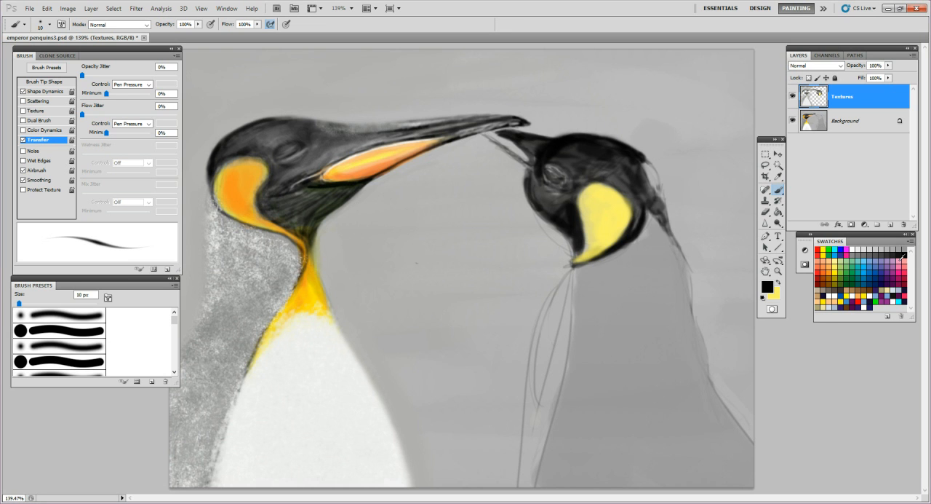
{"action": "mouse_move", "coordinate": [609, 183]}
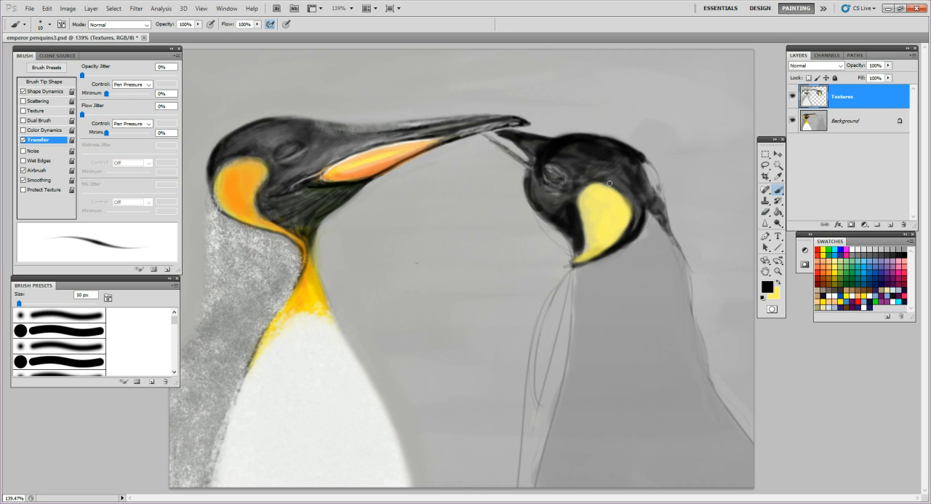
- Shade the head edge around the right penguin's ear patch
{"action": "left_click_drag", "start_coordinate": [610, 183], "coordinate": [627, 198]}
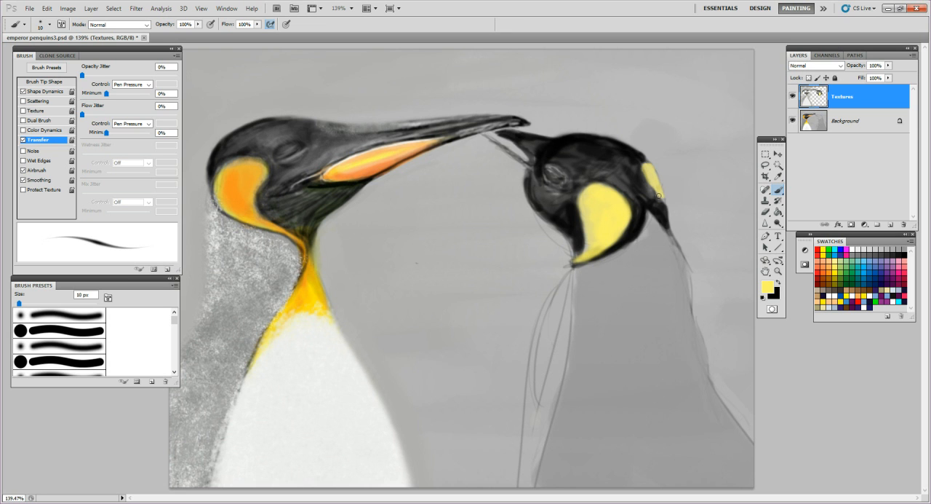
{"action": "mouse_move", "coordinate": [661, 198]}
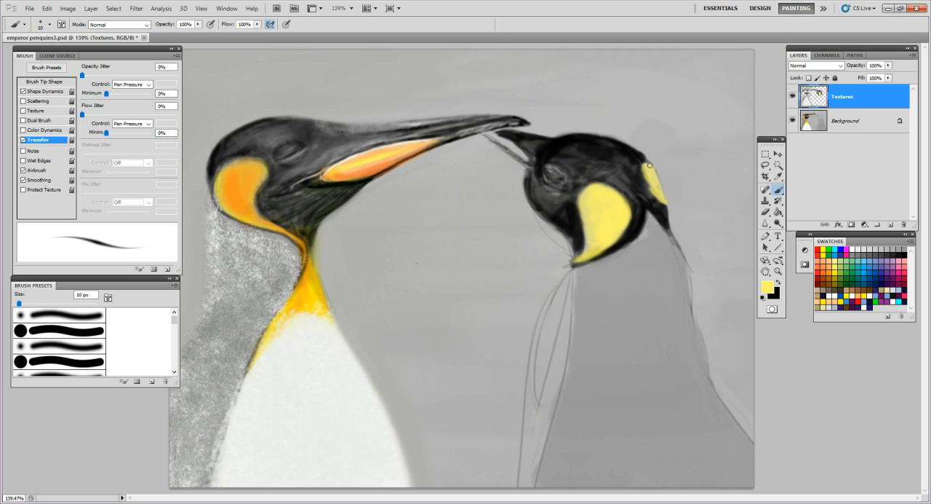
{"action": "mouse_move", "coordinate": [642, 180]}
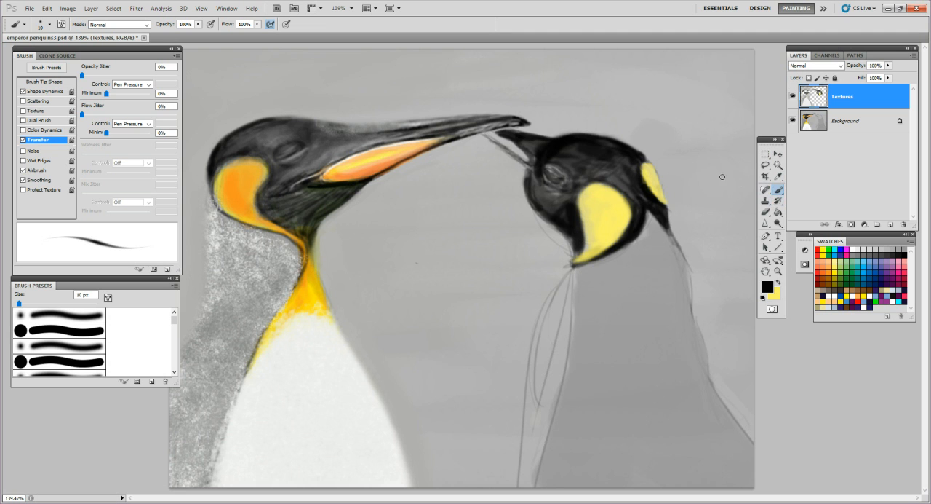
{"action": "mouse_move", "coordinate": [747, 124]}
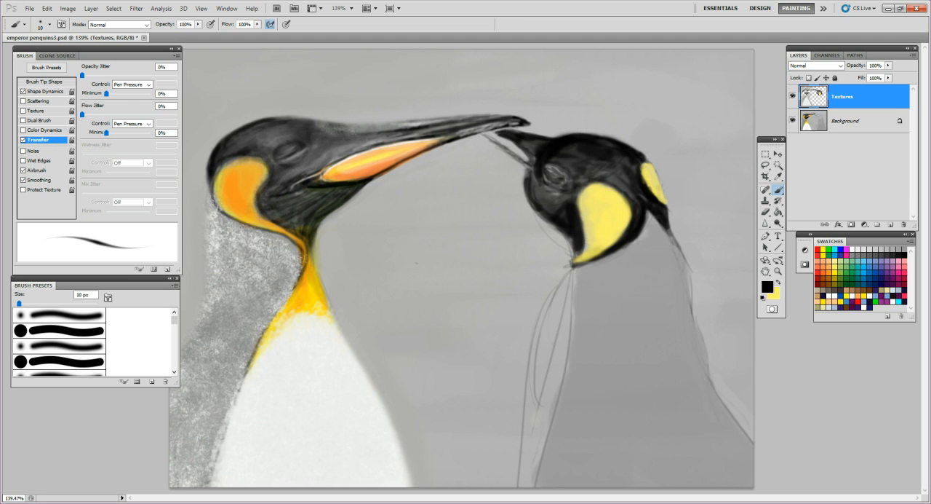
{"action": "mouse_move", "coordinate": [592, 29]}
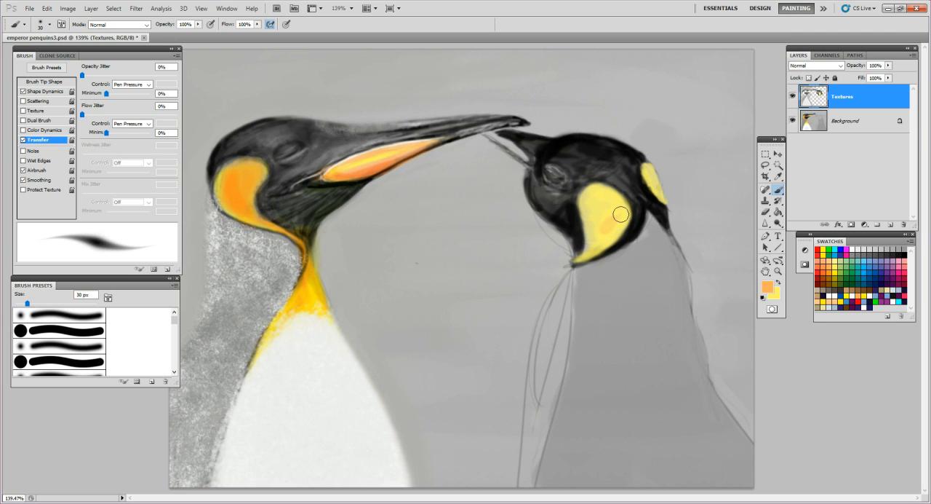
- Paint warm orange over the right penguin's cheek patch and the small rear head patch
{"action": "left_click_drag", "start_coordinate": [621, 214], "coordinate": [589, 213]}
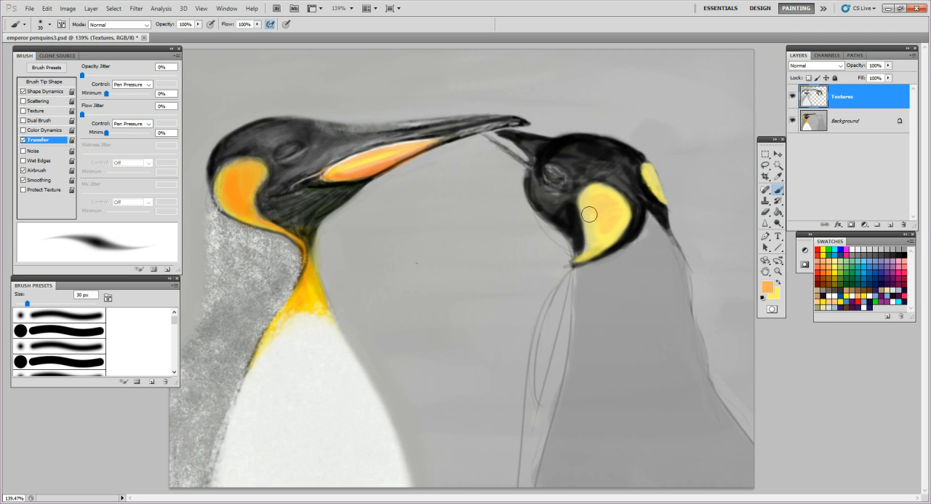
{"action": "left_click_drag", "start_coordinate": [589, 214], "coordinate": [600, 197]}
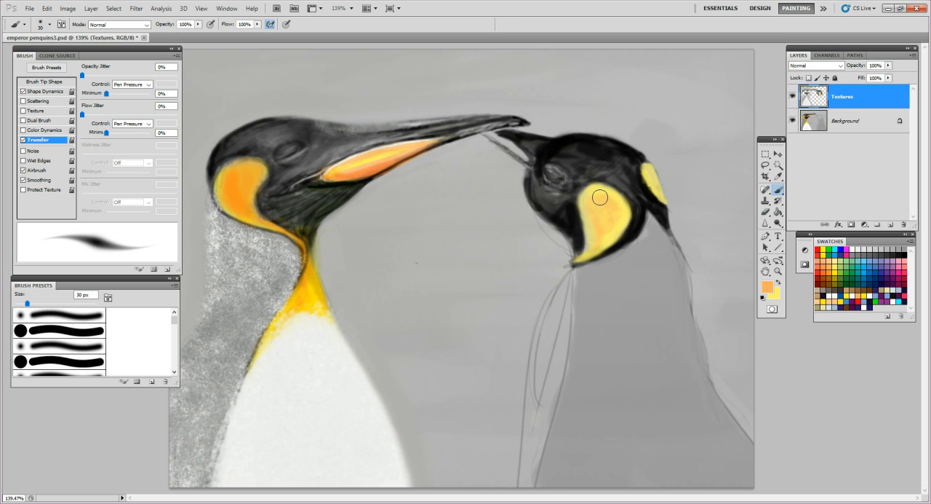
{"action": "left_click_drag", "start_coordinate": [600, 196], "coordinate": [593, 238]}
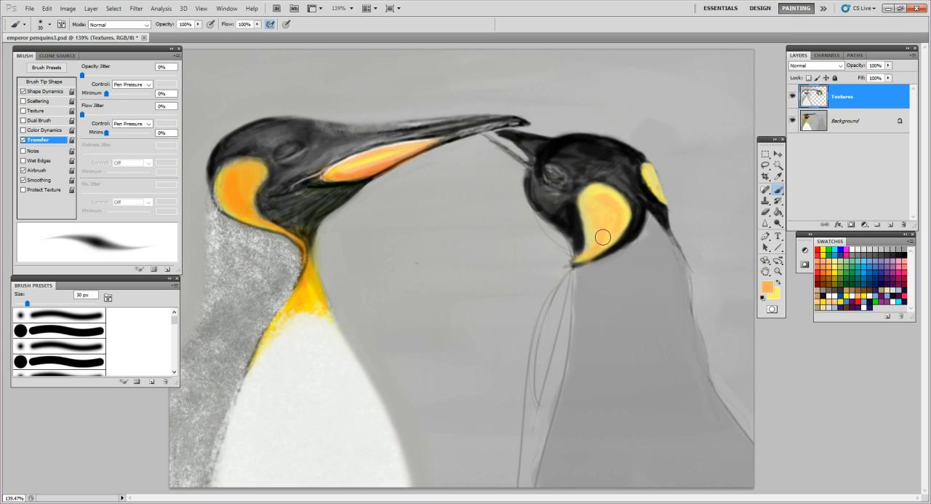
{"action": "left_click_drag", "start_coordinate": [602, 236], "coordinate": [596, 195]}
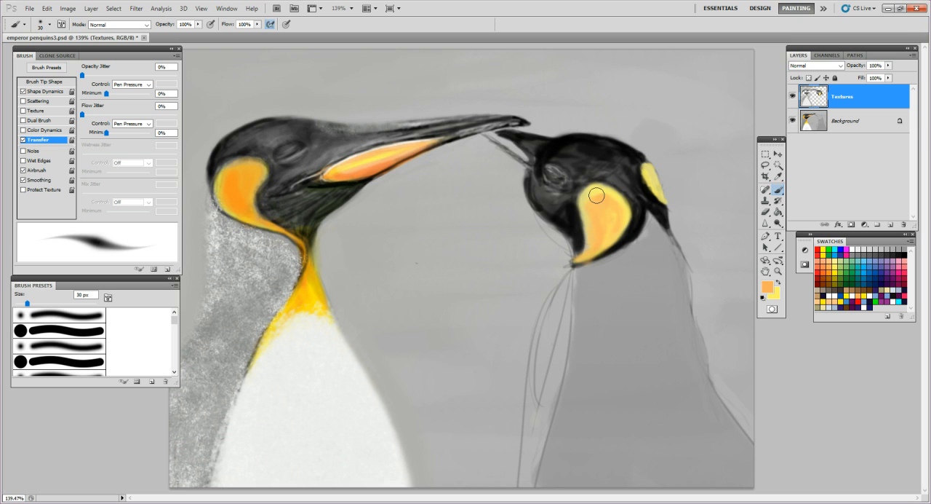
{"action": "left_click_drag", "start_coordinate": [596, 195], "coordinate": [582, 242]}
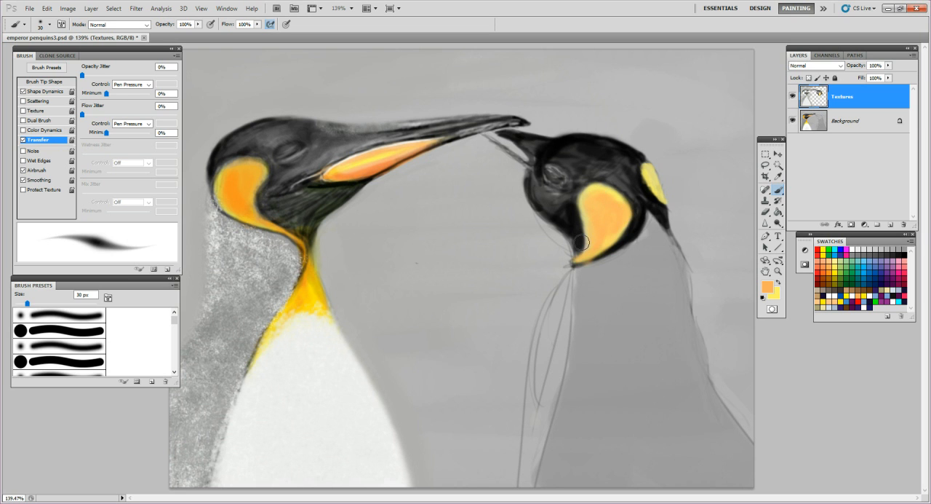
{"action": "left_click_drag", "start_coordinate": [581, 242], "coordinate": [594, 192]}
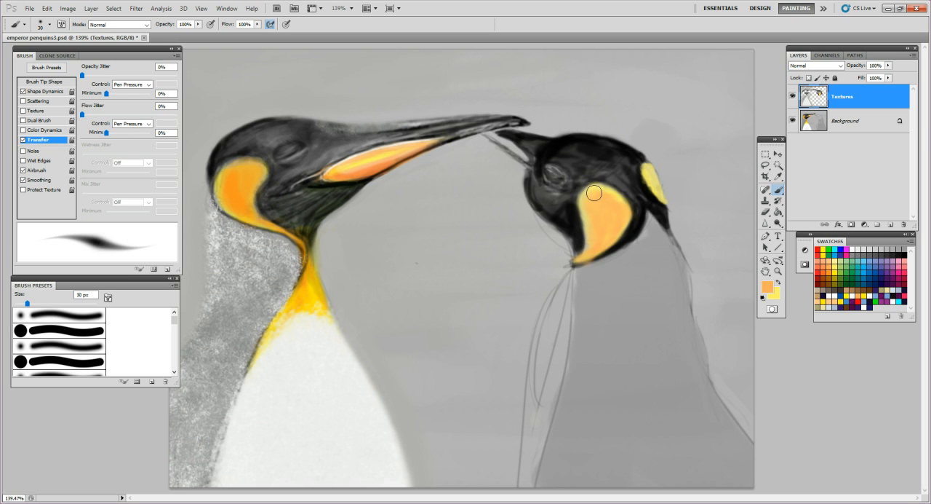
{"action": "left_click_drag", "start_coordinate": [595, 193], "coordinate": [667, 179]}
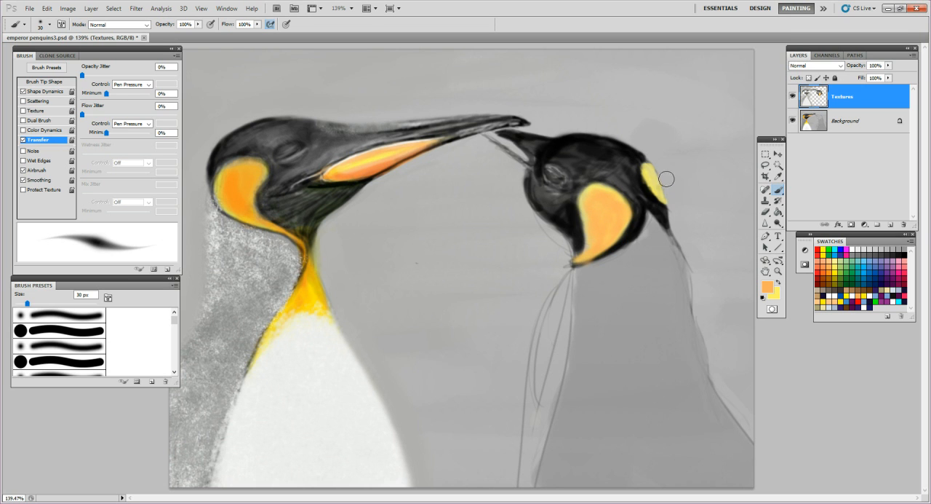
{"action": "left_click_drag", "start_coordinate": [640, 175], "coordinate": [669, 182]}
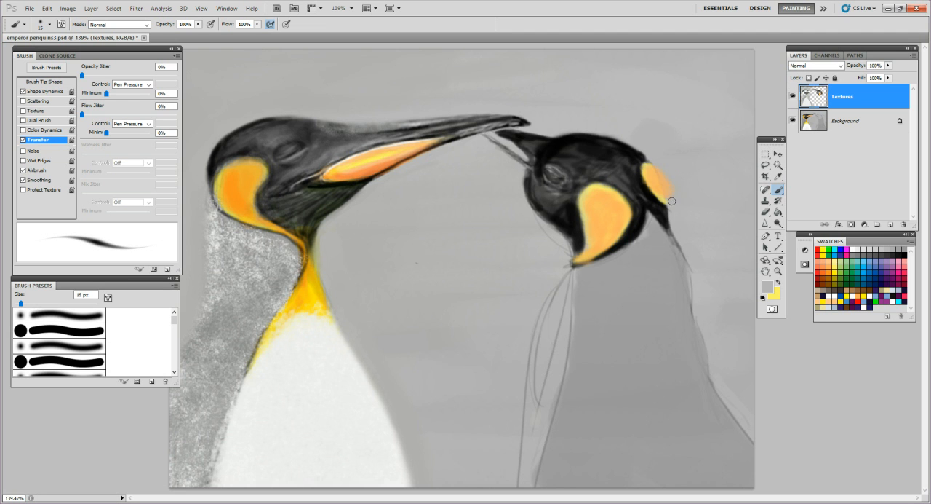
- Airbrush the rear orange head patch's edge into the dark feathers with a 15 px brush
{"action": "left_click_drag", "start_coordinate": [672, 201], "coordinate": [662, 176]}
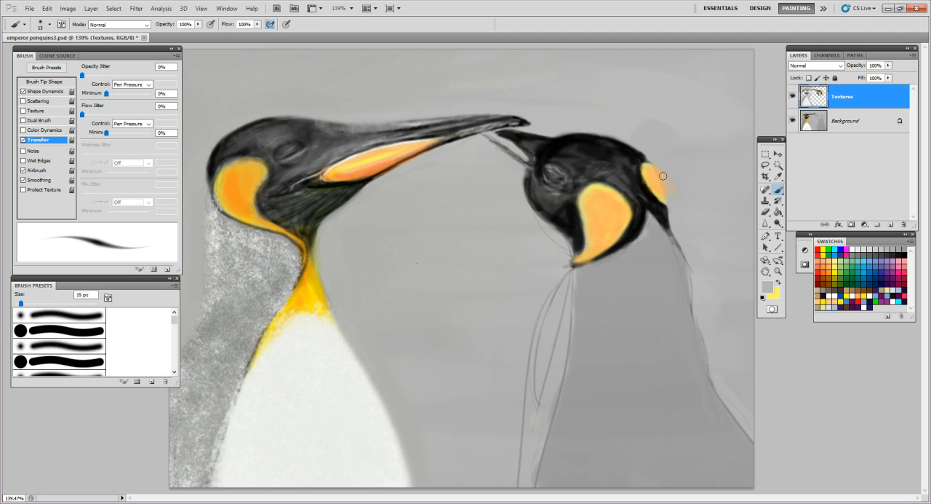
{"action": "left_click_drag", "start_coordinate": [663, 175], "coordinate": [651, 157]}
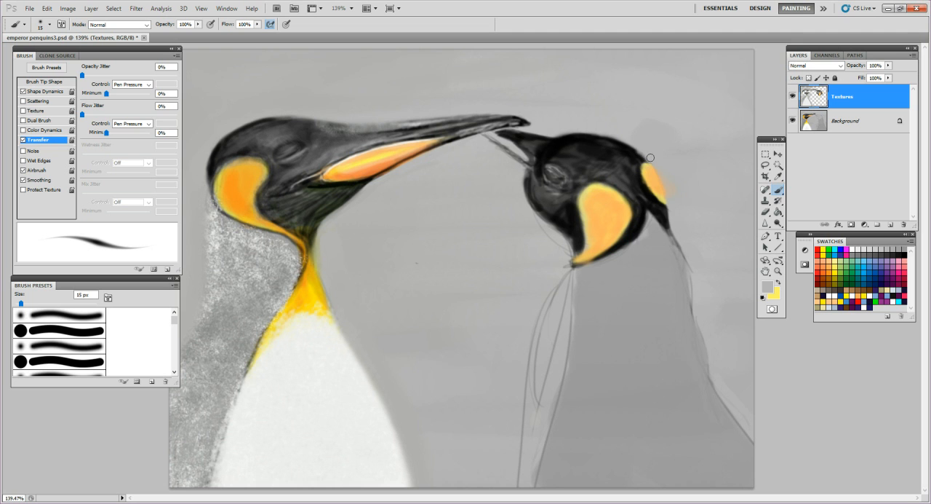
{"action": "mouse_move", "coordinate": [665, 173]}
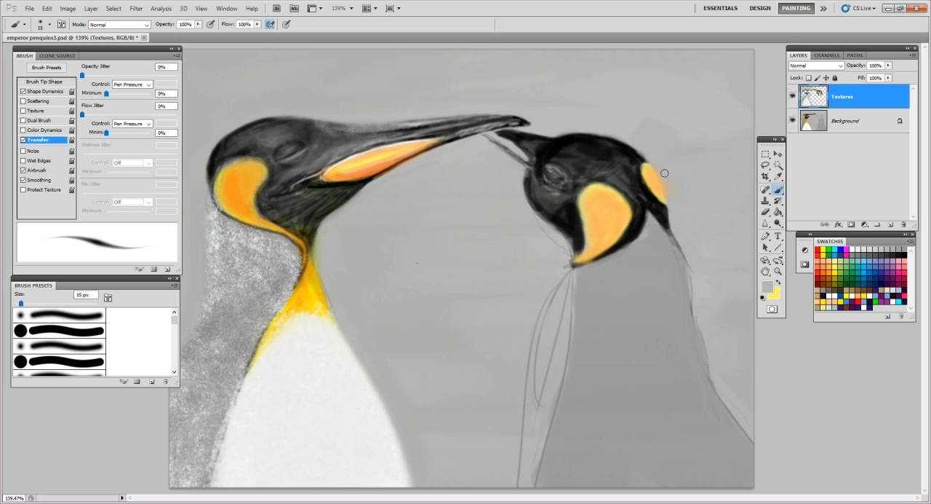
{"action": "mouse_move", "coordinate": [676, 170]}
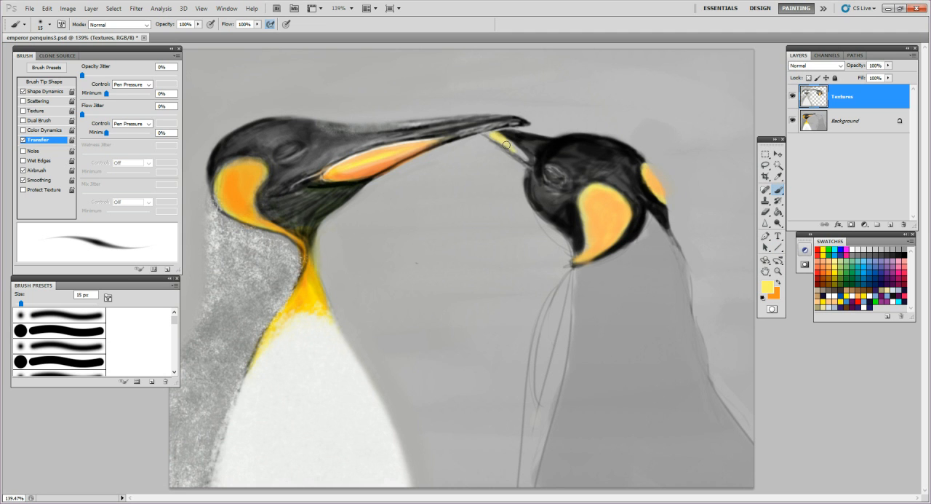
- Brush a yellow streak, then orange over it, along the right penguin's lower beak
{"action": "left_click_drag", "start_coordinate": [507, 146], "coordinate": [513, 151]}
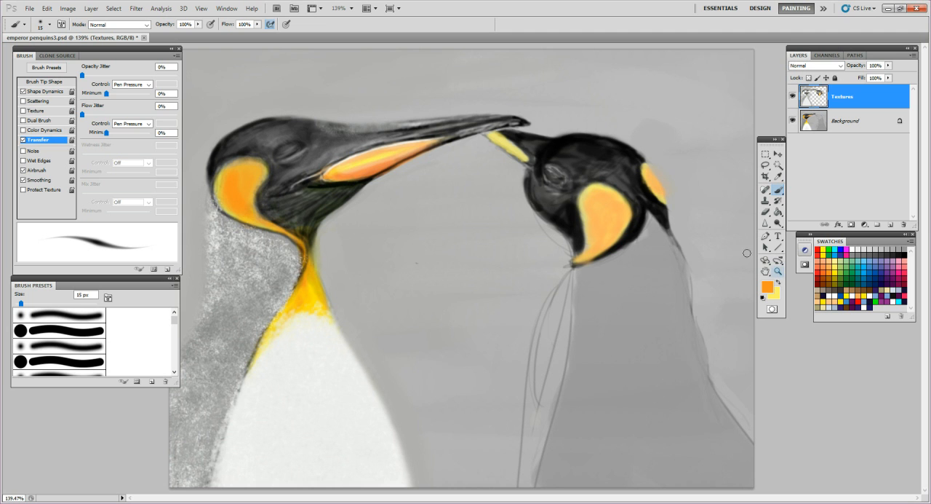
{"action": "mouse_move", "coordinate": [490, 138]}
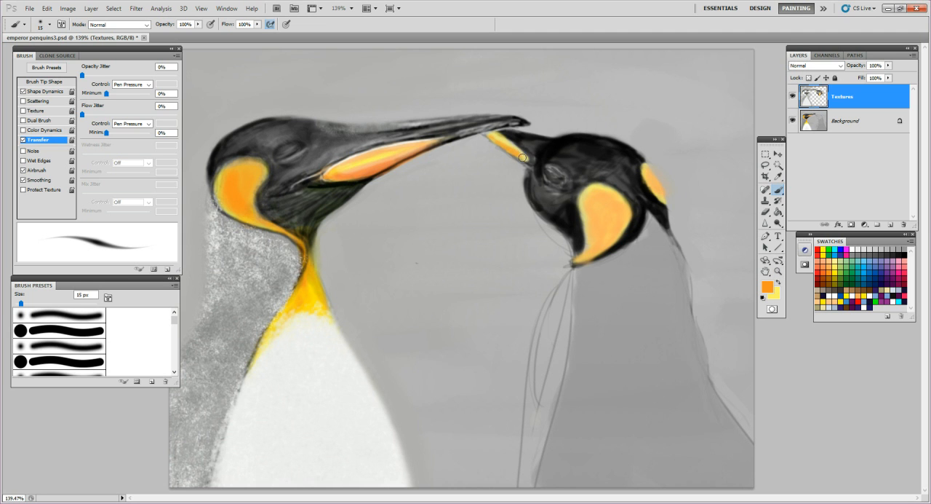
{"action": "left_click_drag", "start_coordinate": [523, 158], "coordinate": [487, 136]}
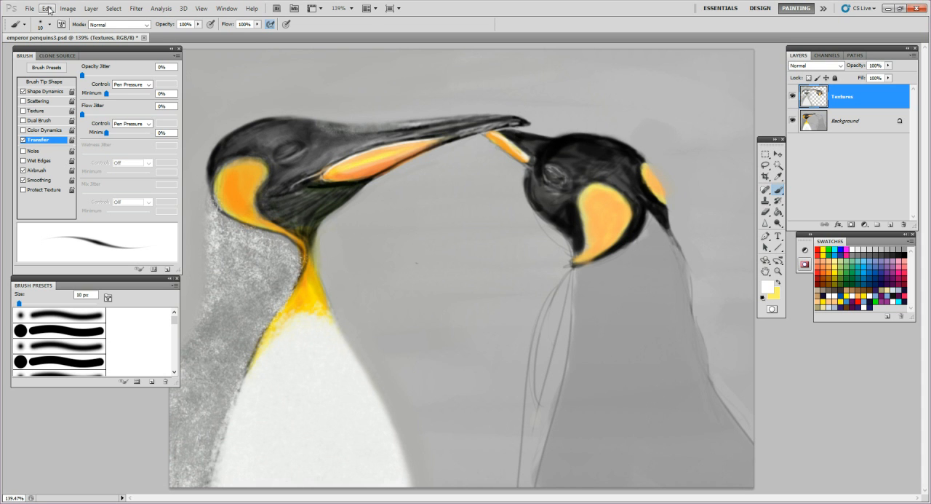
- Browse the Edit, Select and Image menus, ending on the Edit menu
{"action": "left_click", "coordinate": [47, 9]}
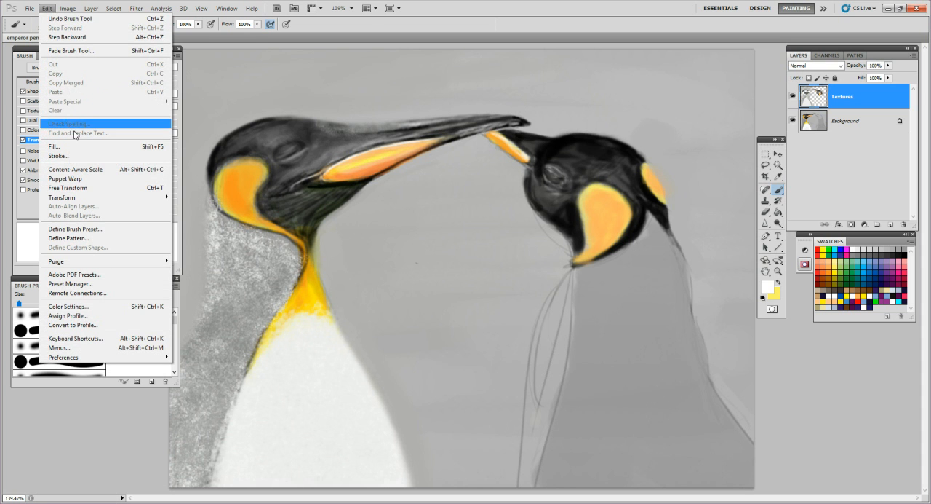
{"action": "mouse_move", "coordinate": [89, 188]}
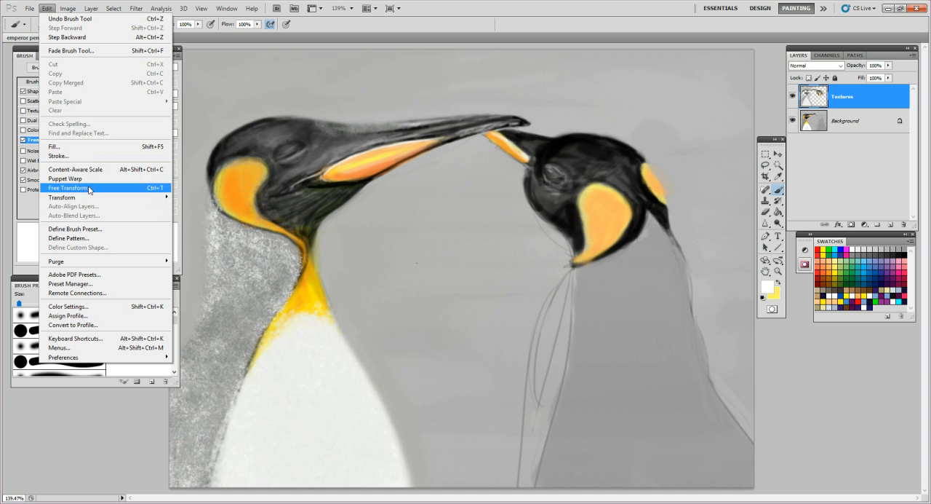
{"action": "mouse_move", "coordinate": [64, 178]}
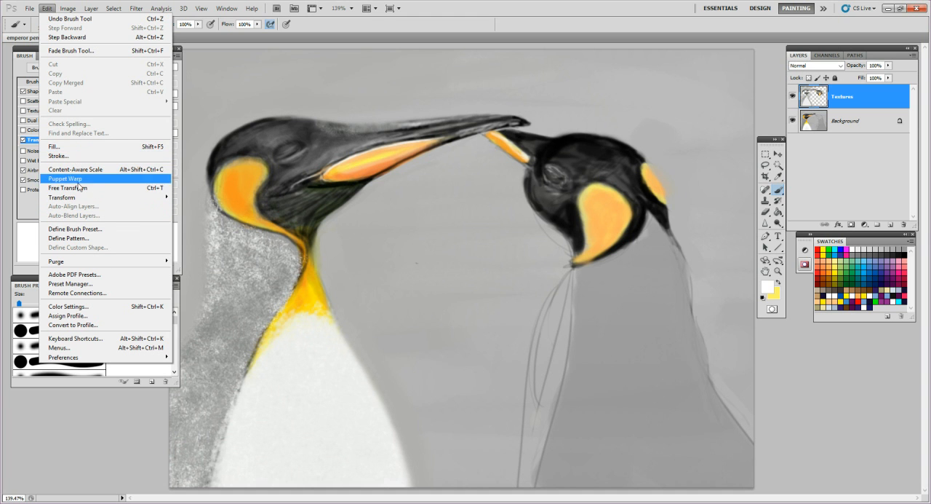
{"action": "mouse_move", "coordinate": [69, 306]}
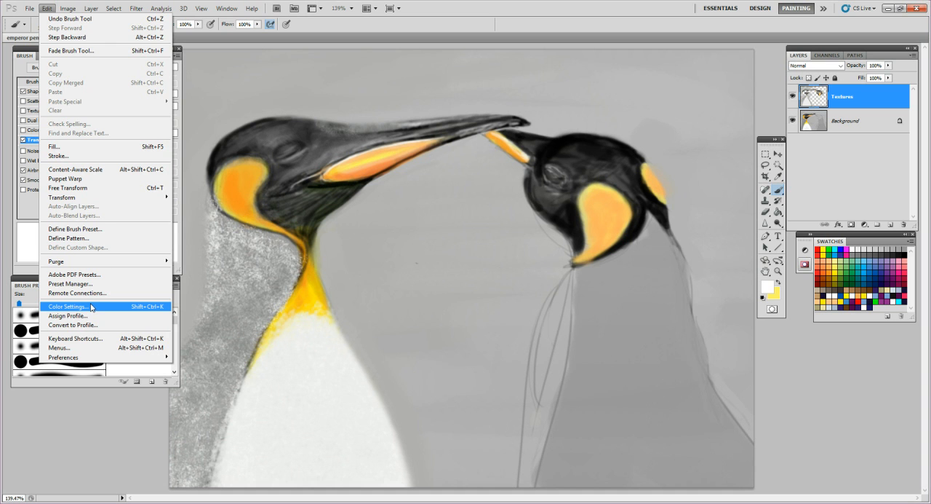
{"action": "mouse_move", "coordinate": [75, 169]}
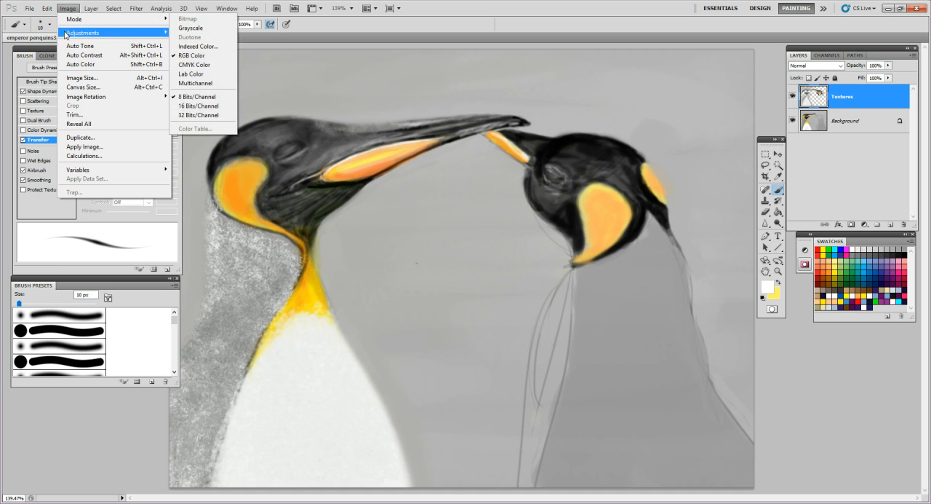
{"action": "mouse_move", "coordinate": [90, 137]}
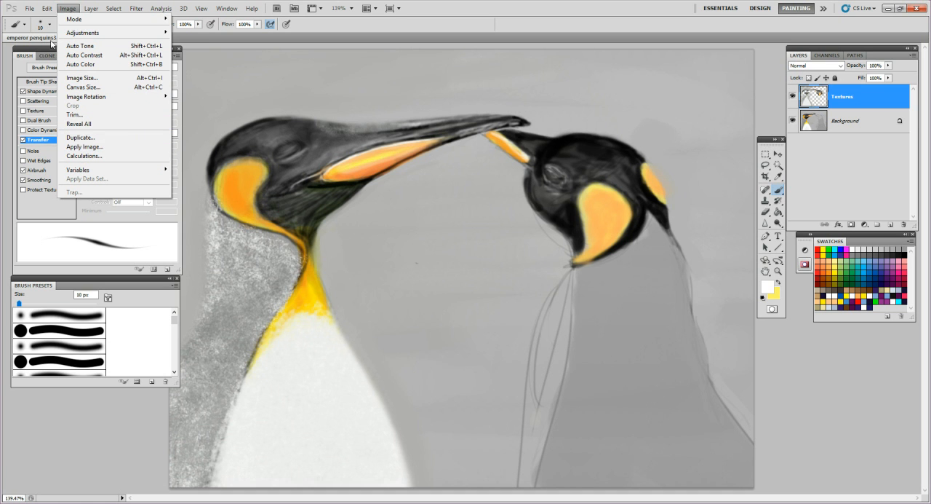
{"action": "left_click", "coordinate": [114, 8]}
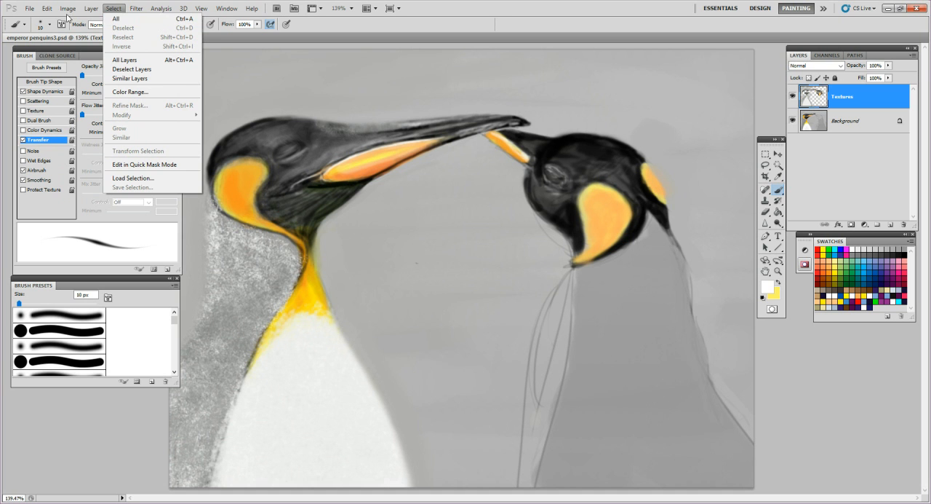
{"action": "left_click", "coordinate": [87, 8]}
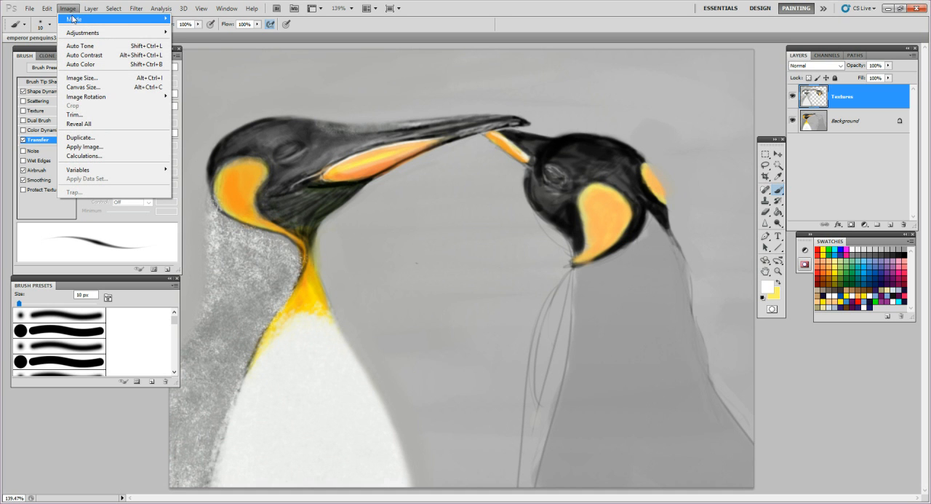
{"action": "mouse_move", "coordinate": [82, 14]}
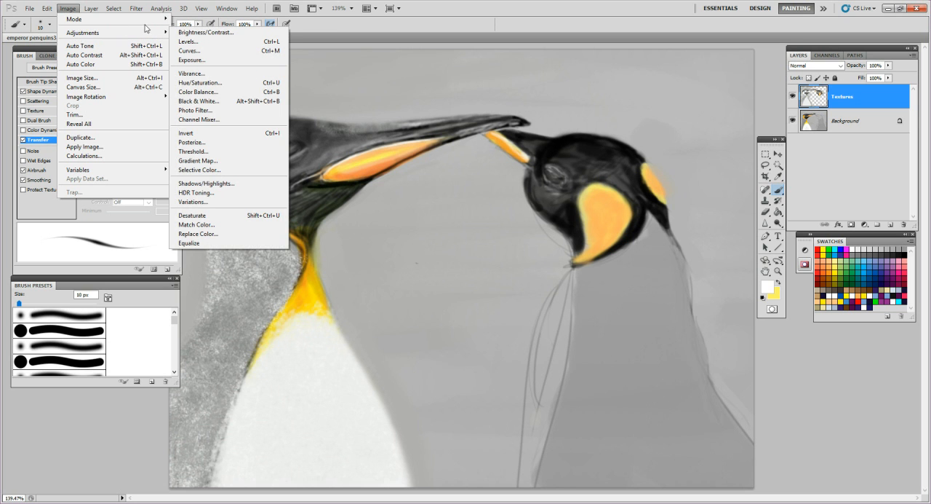
{"action": "mouse_move", "coordinate": [95, 33]}
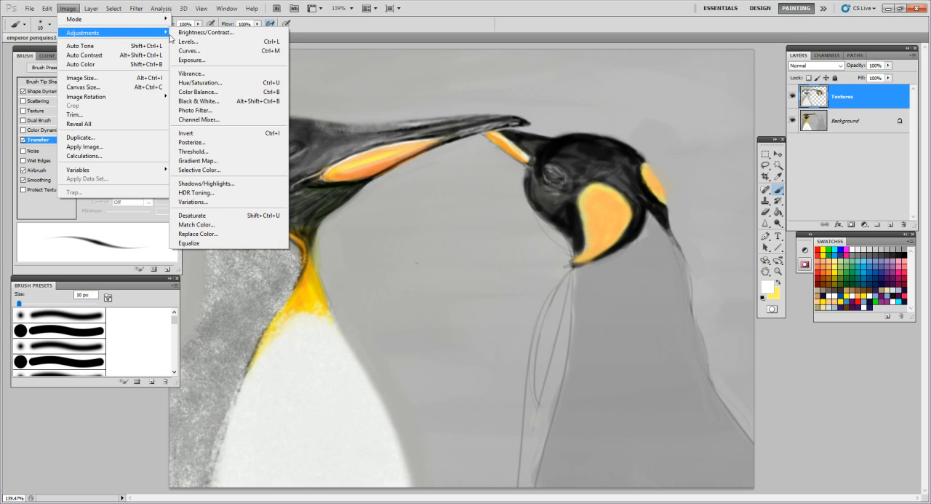
{"action": "mouse_move", "coordinate": [224, 191]}
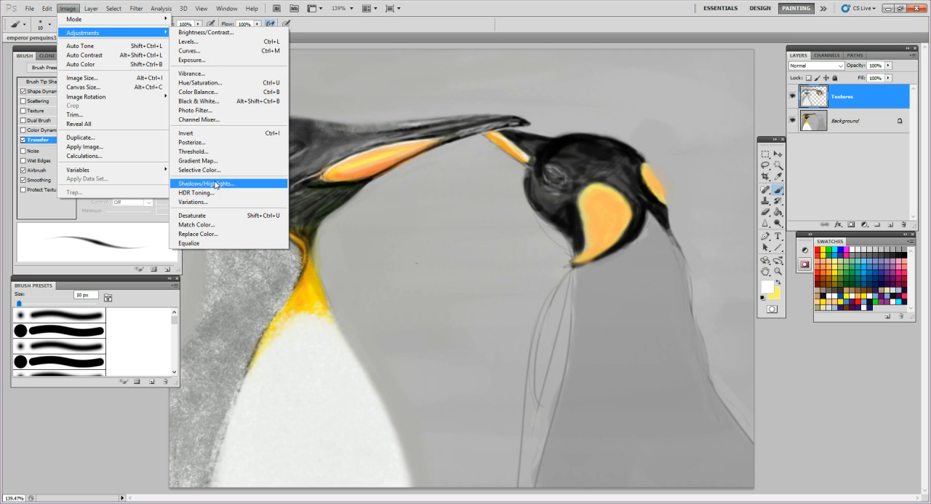
{"action": "mouse_move", "coordinate": [215, 119]}
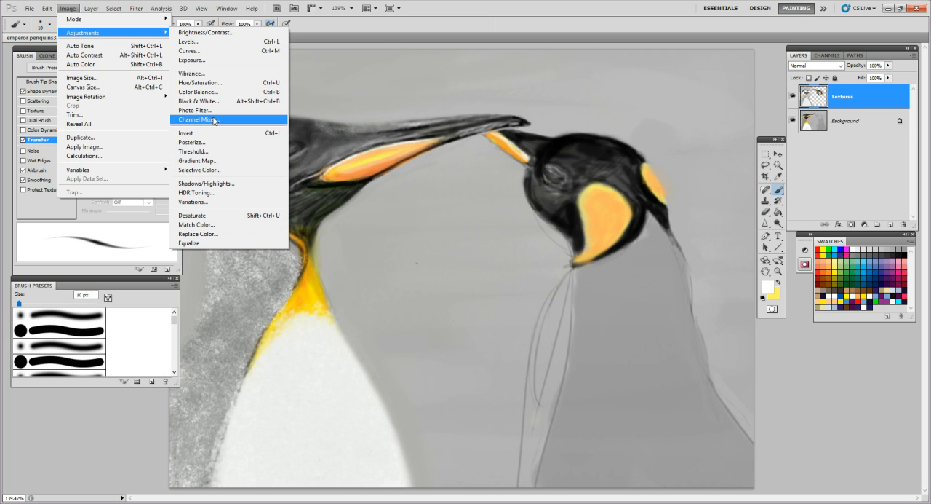
{"action": "mouse_move", "coordinate": [195, 73]}
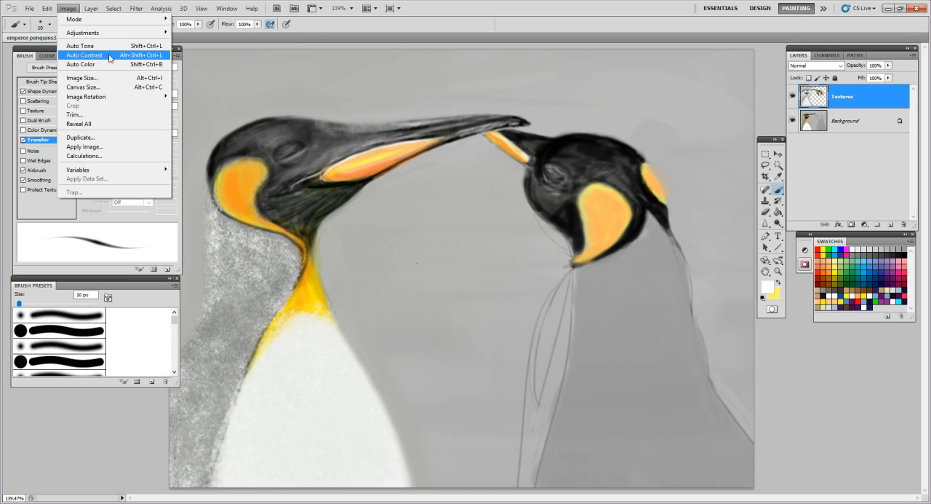
{"action": "mouse_move", "coordinate": [100, 78]}
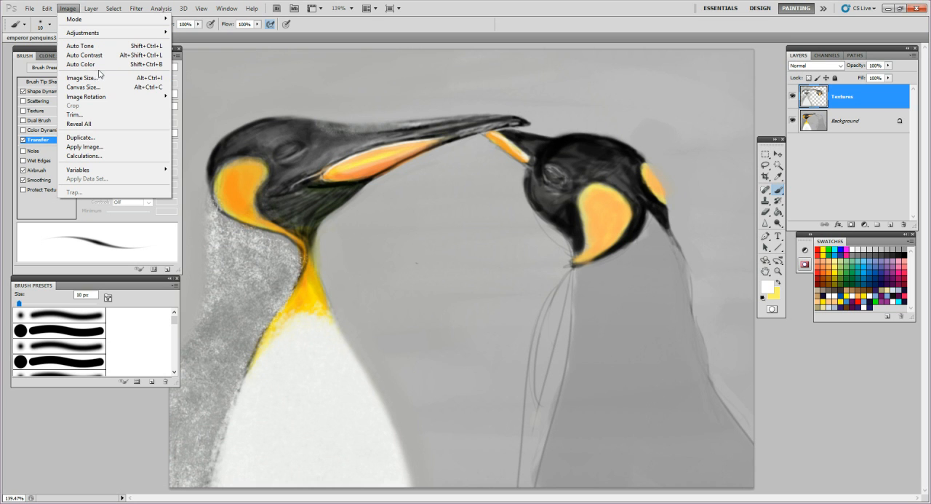
{"action": "mouse_move", "coordinate": [87, 179]}
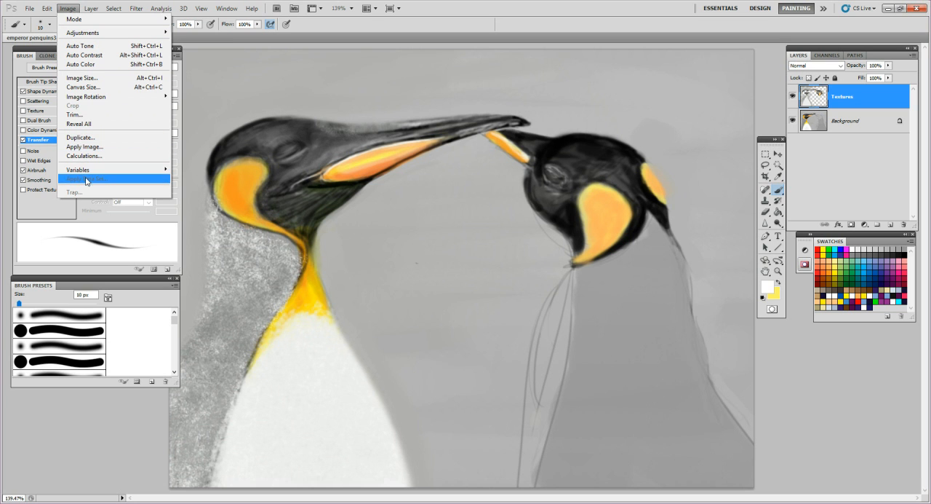
{"action": "left_click", "coordinate": [47, 8]}
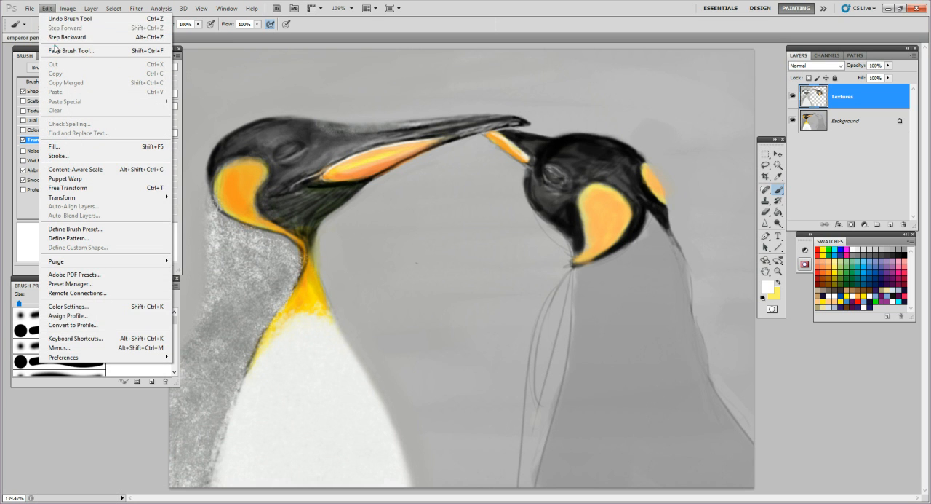
{"action": "mouse_move", "coordinate": [64, 176]}
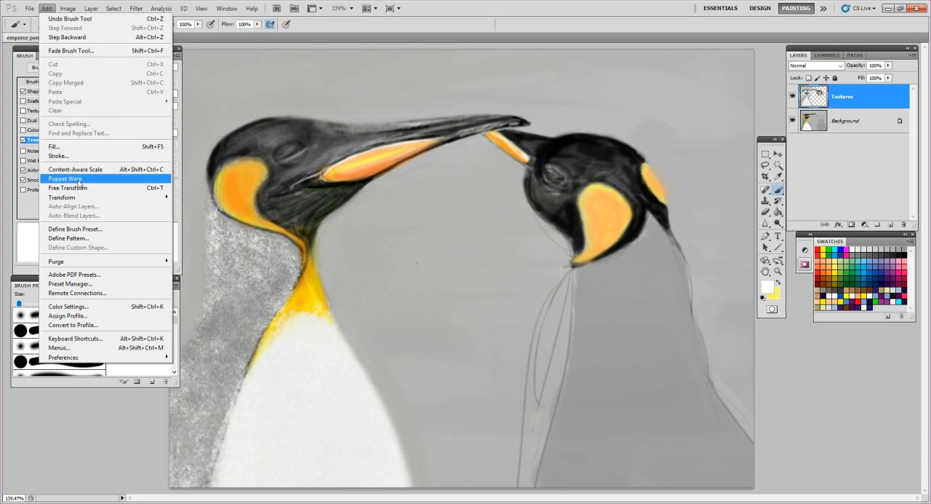
{"action": "mouse_move", "coordinate": [84, 200]}
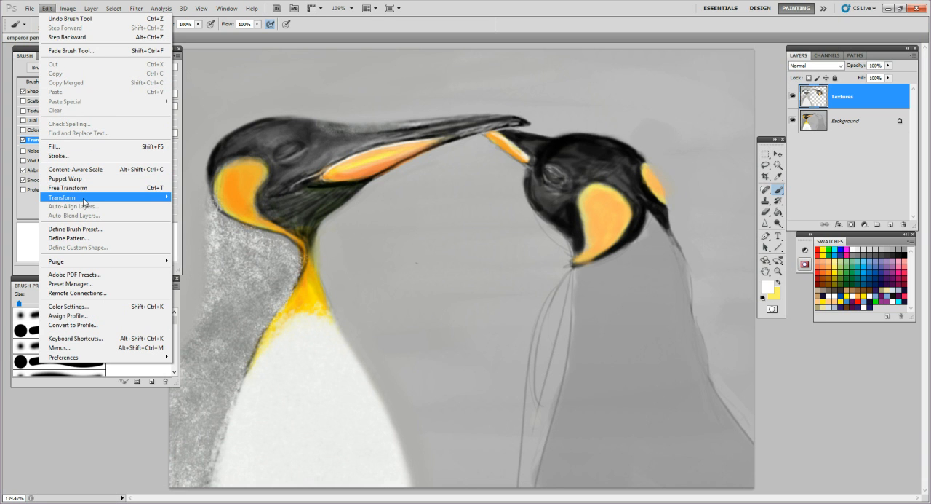